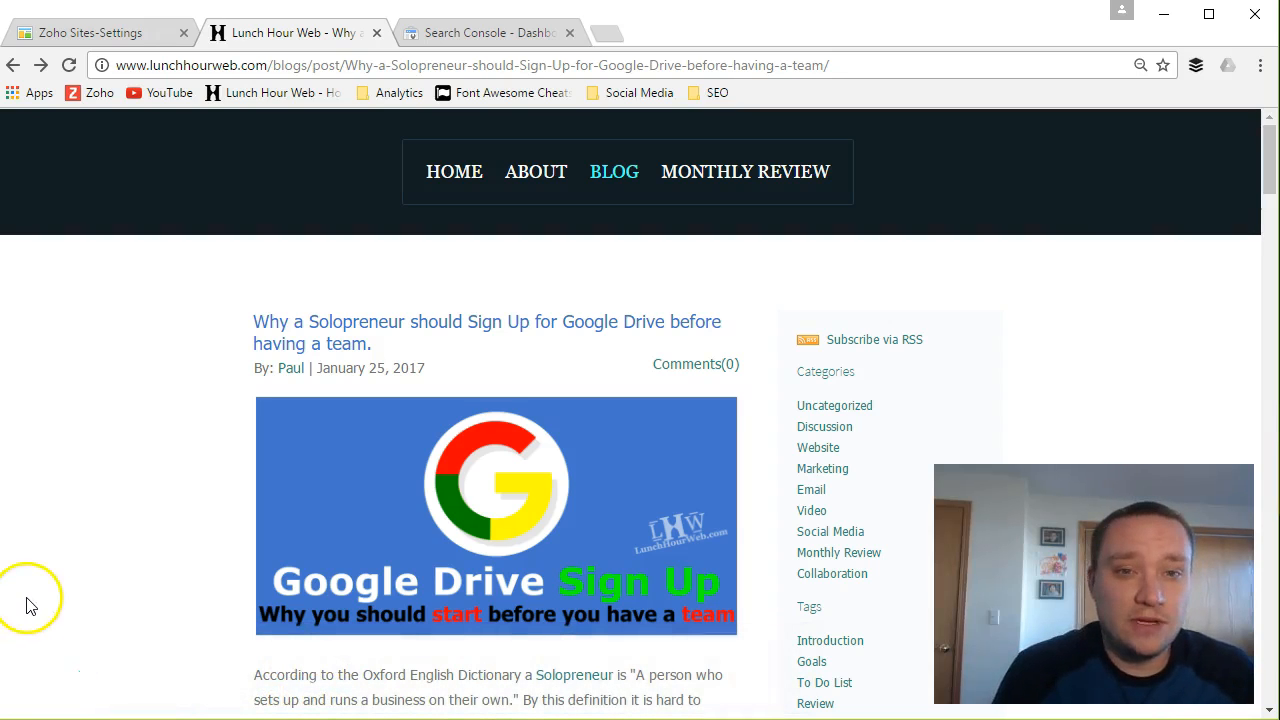
mouse_move(140, 560)
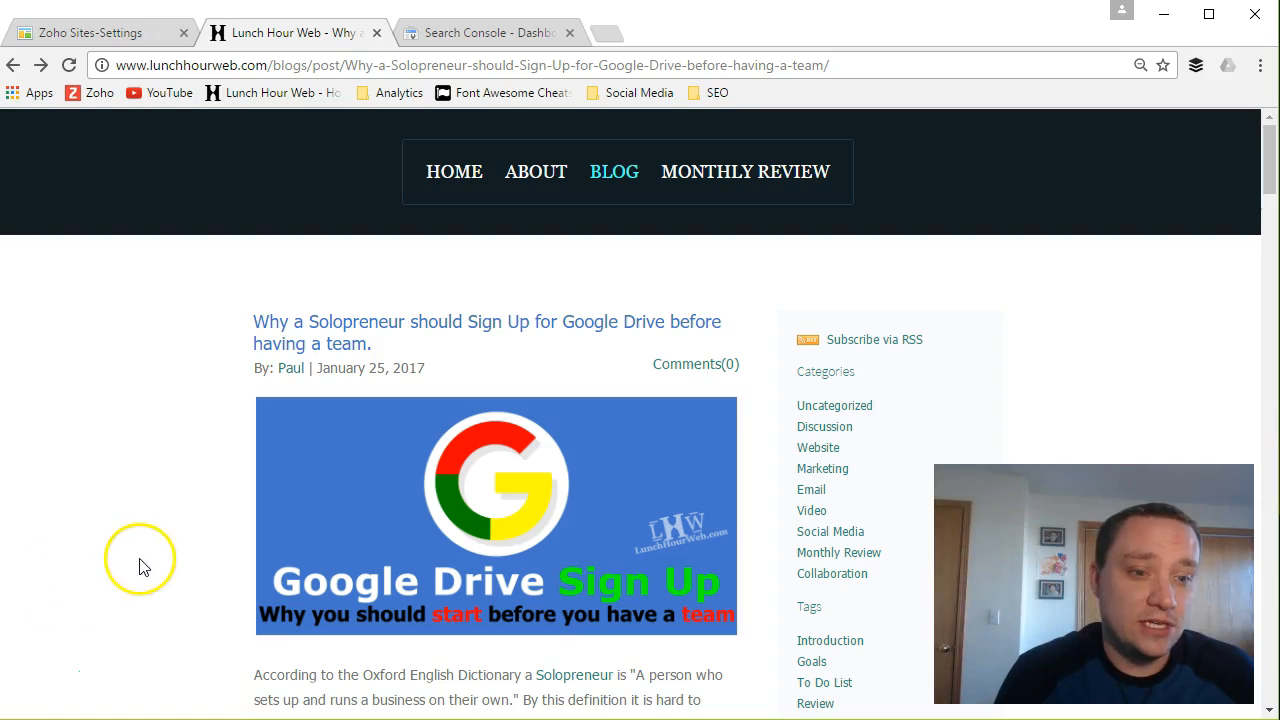
mouse_move(293, 343)
type("www.lunchhourweb.com/blogs/post/selkjf")
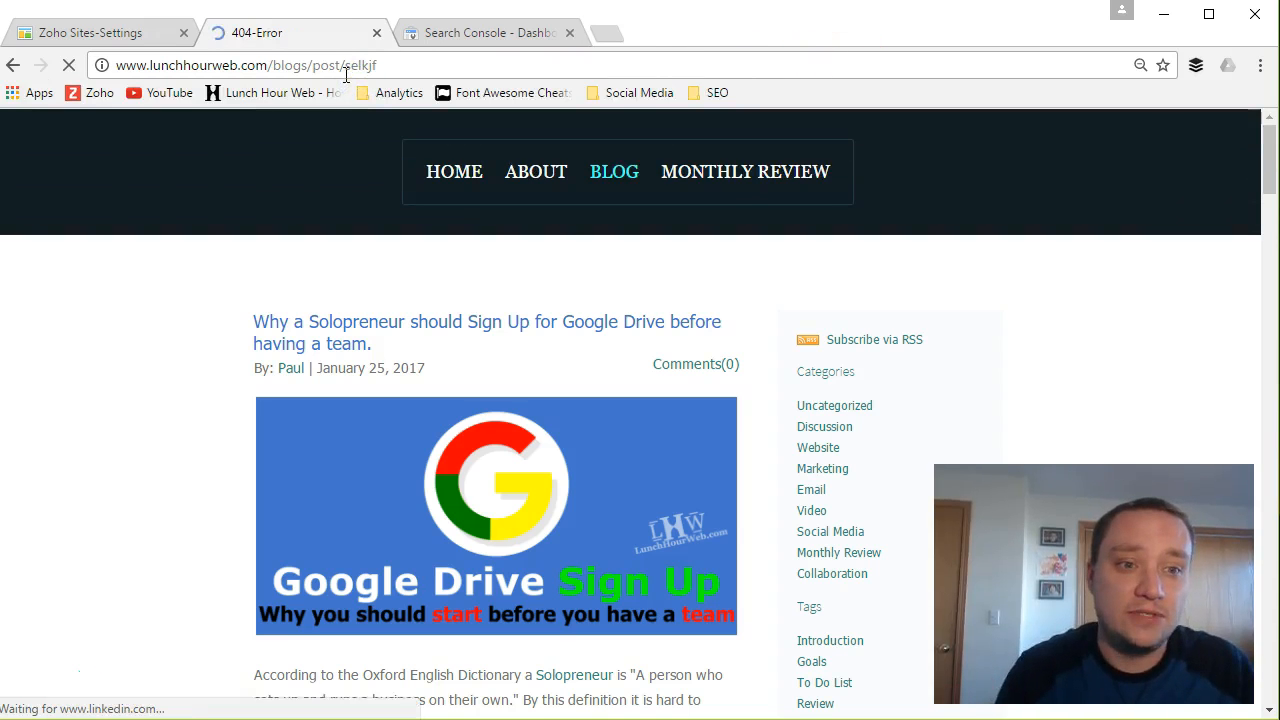
- Load a made-up blog post address such as selkjf on the live site
left_click(257, 32)
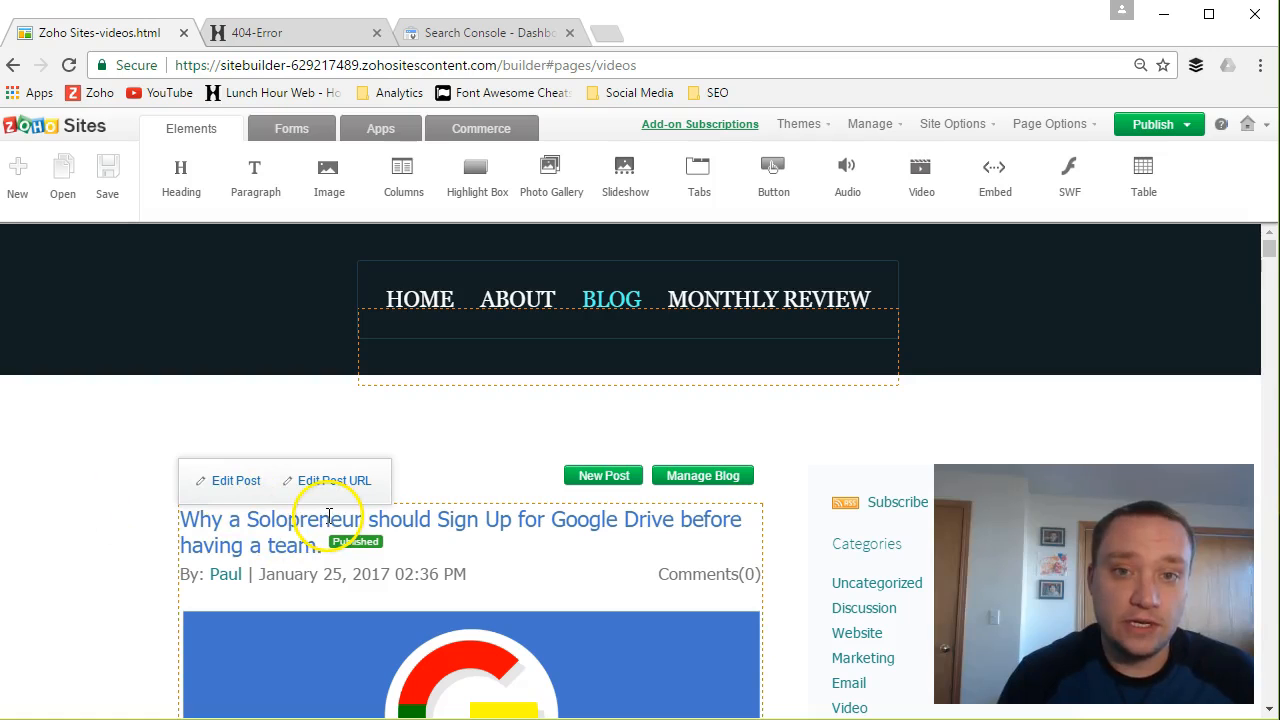
left_click(334, 480)
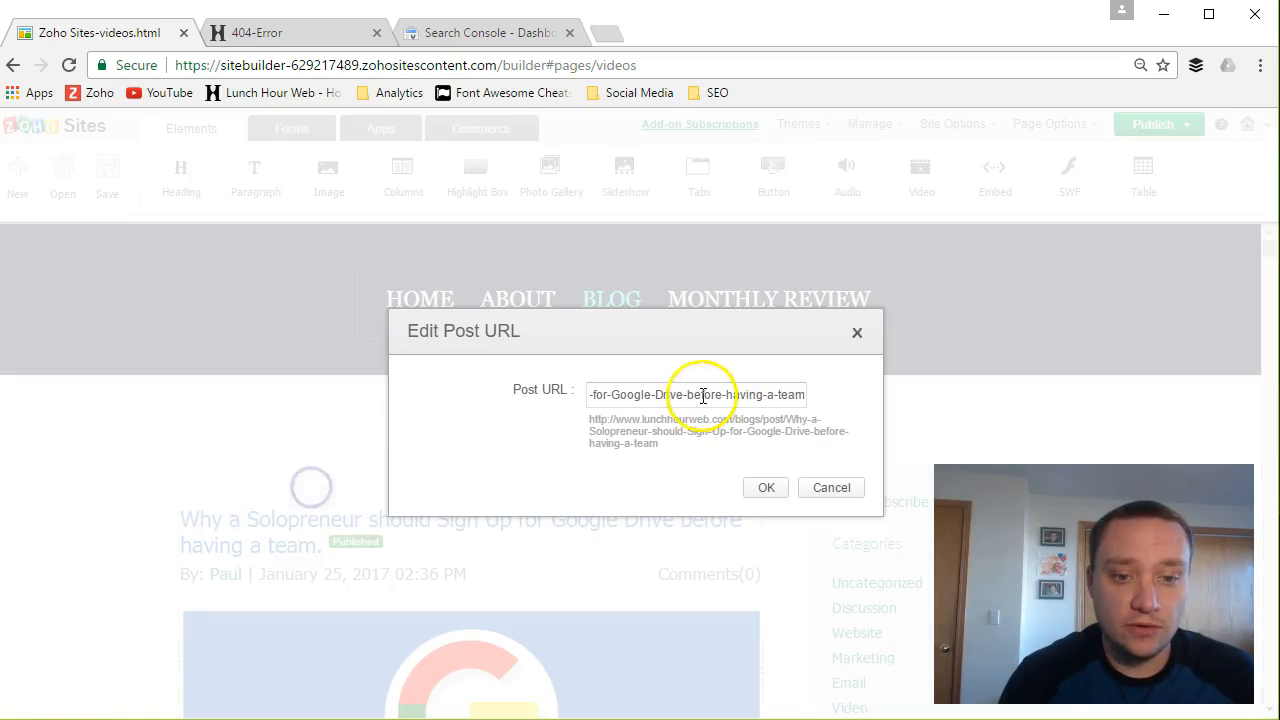
triple_click(697, 394)
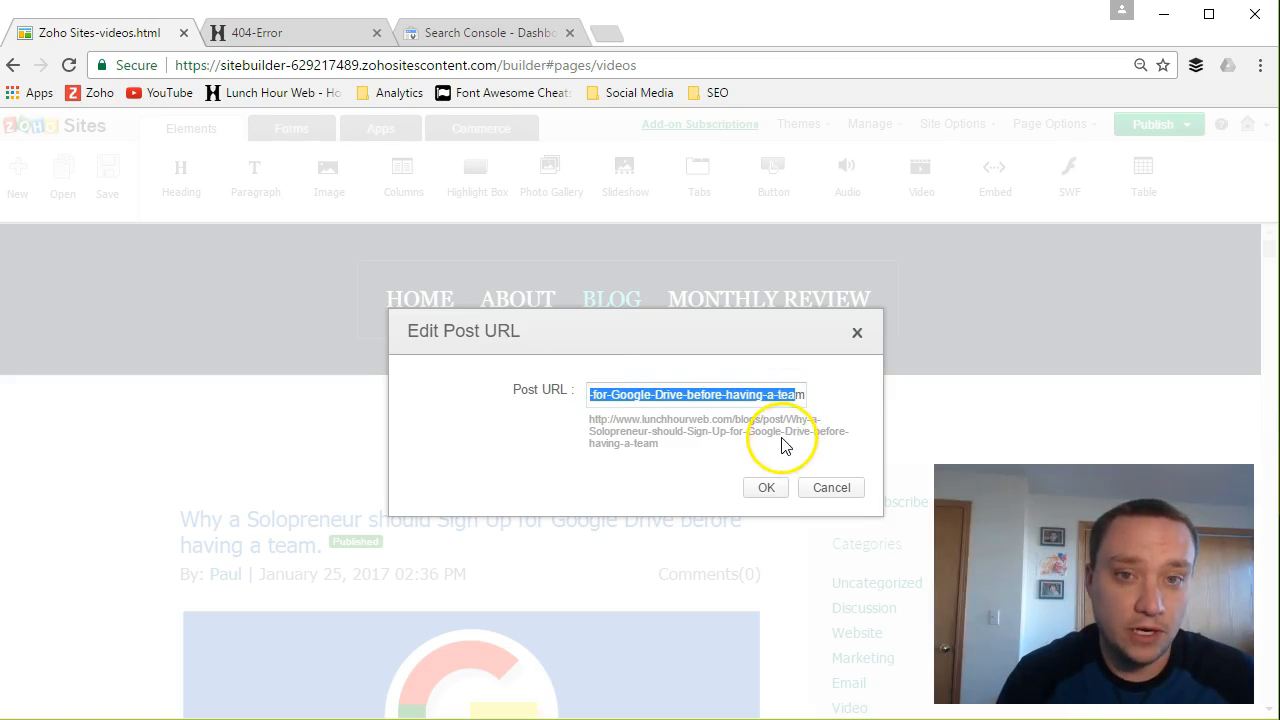
mouse_move(665, 456)
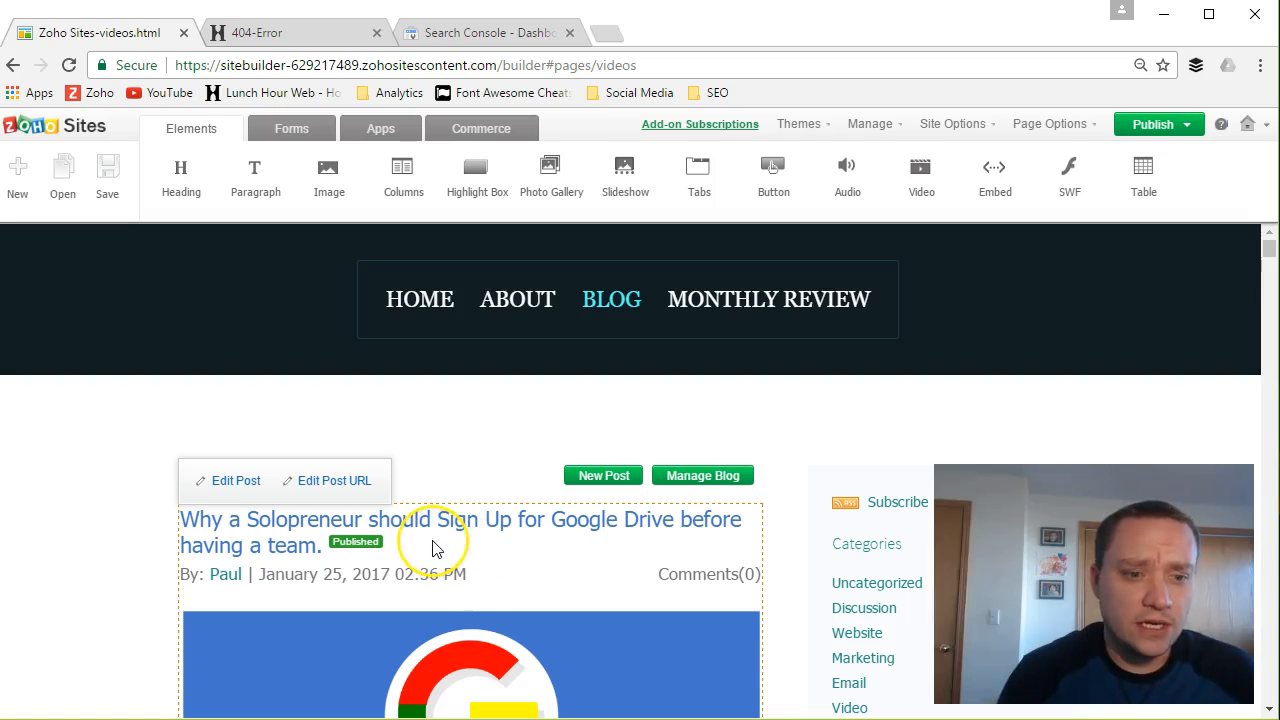
mouse_move(368, 500)
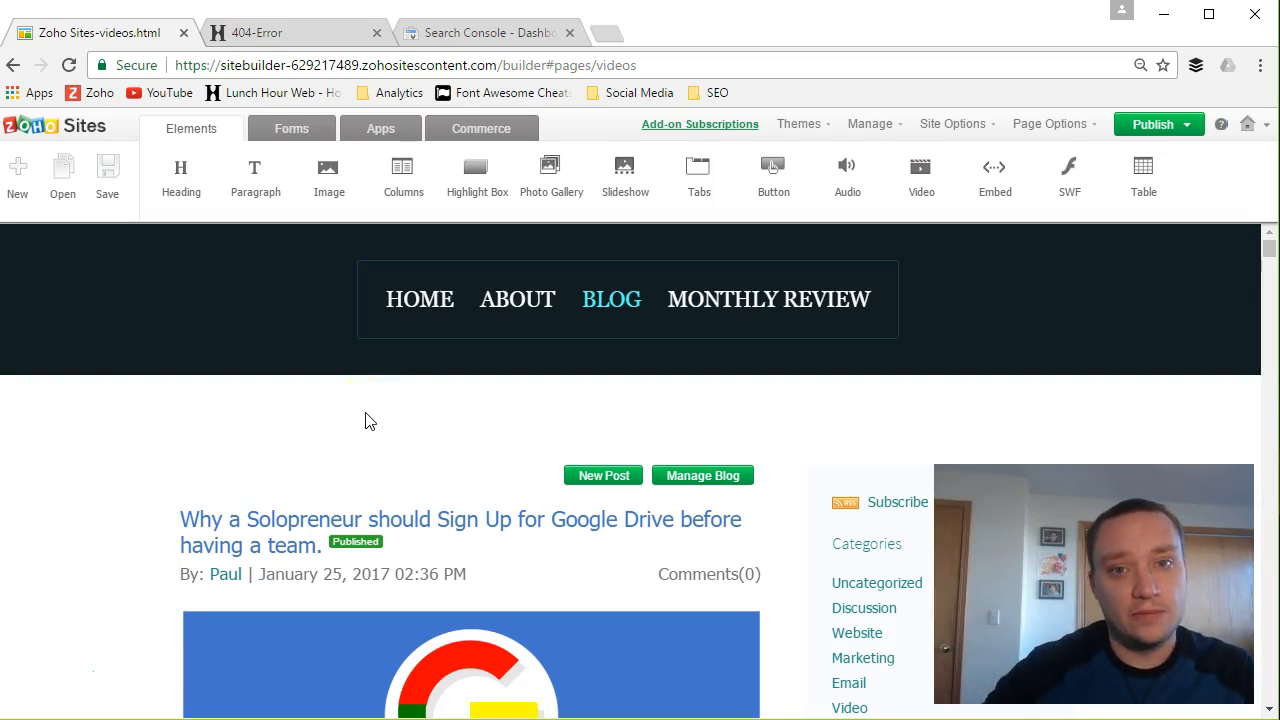
- Return to the 404-Error tab showing the live site's Page Not Found page
left_click(359, 430)
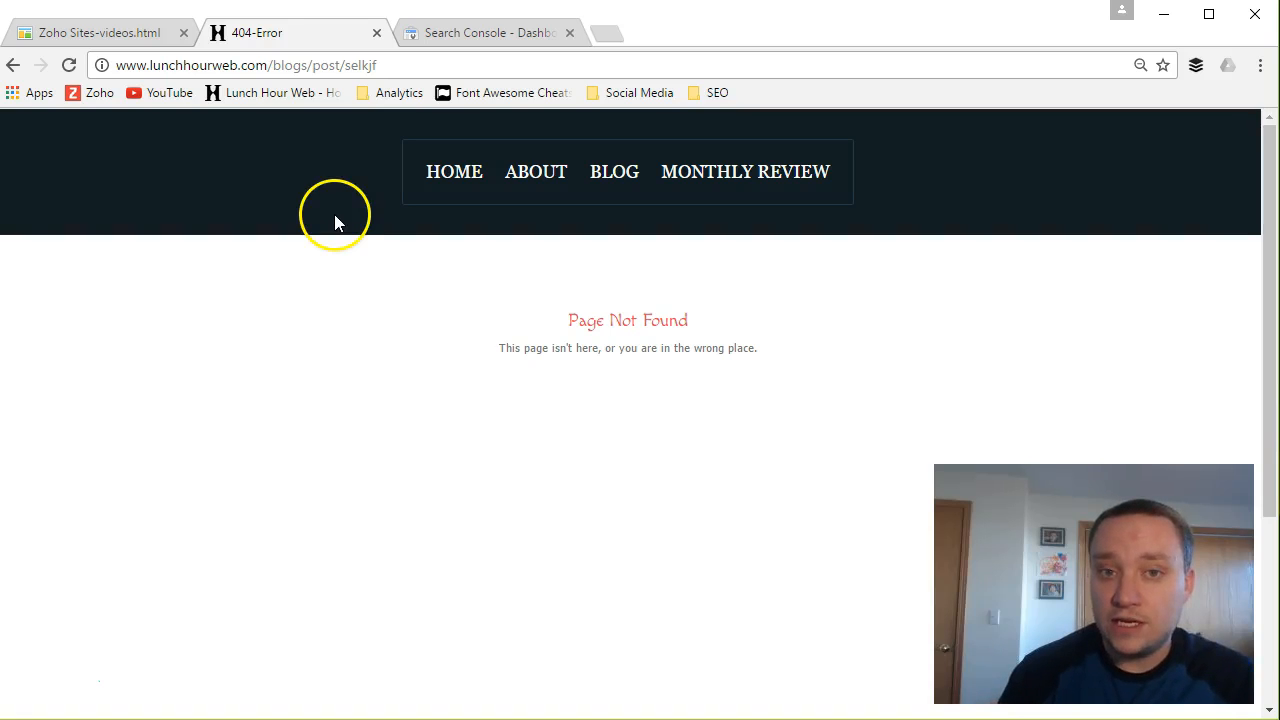
mouse_move(388, 232)
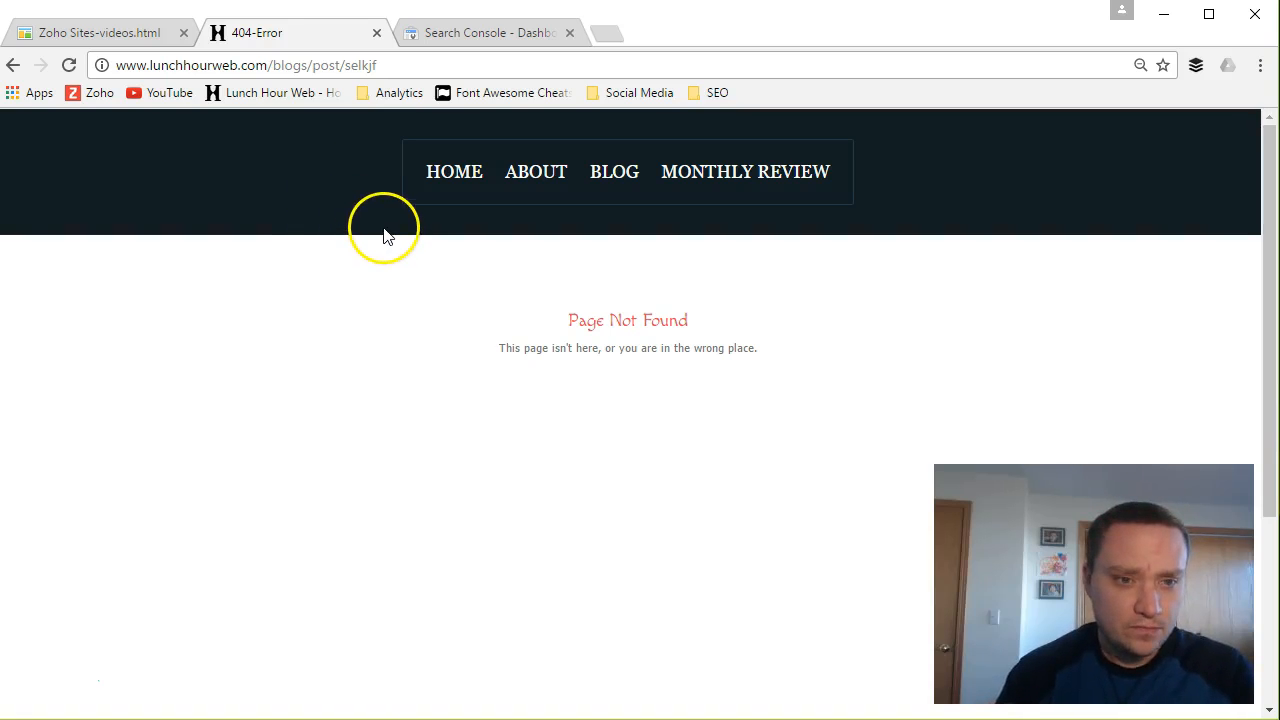
mouse_move(475, 33)
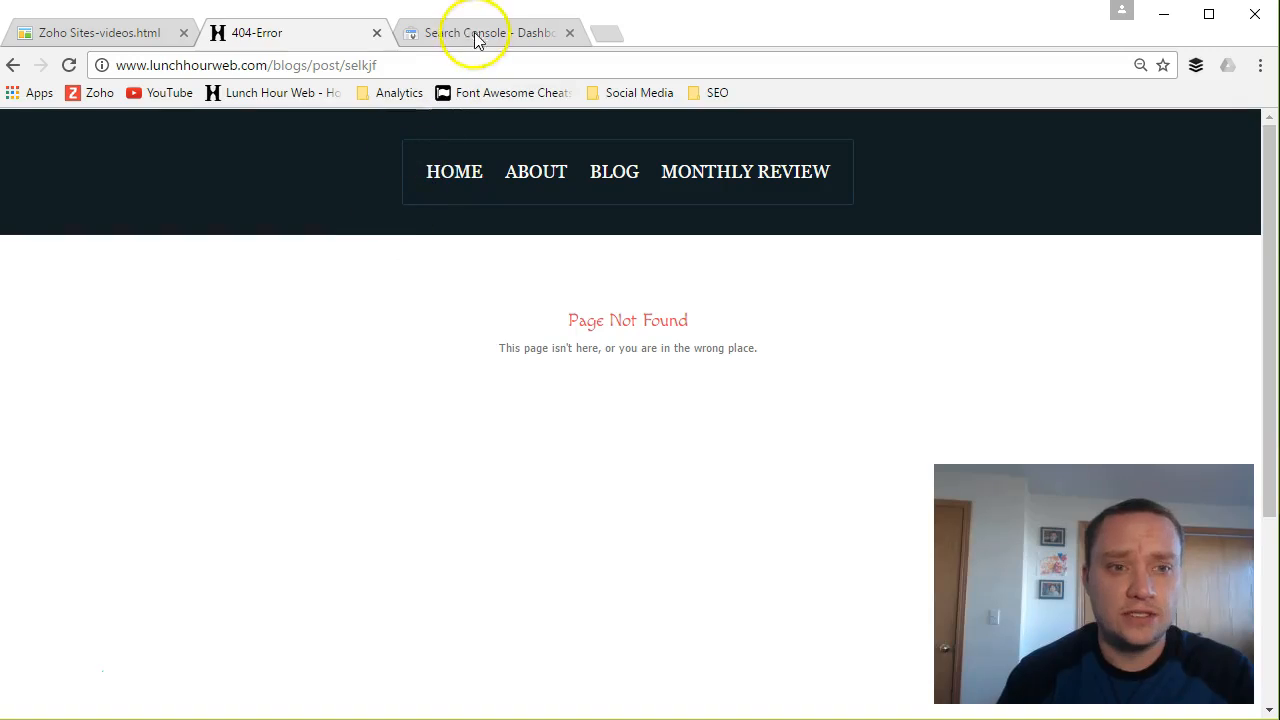
- Open Search Console's Crawl Errors report down to the blogs/post/episode-4 not-found URL
left_click(488, 32)
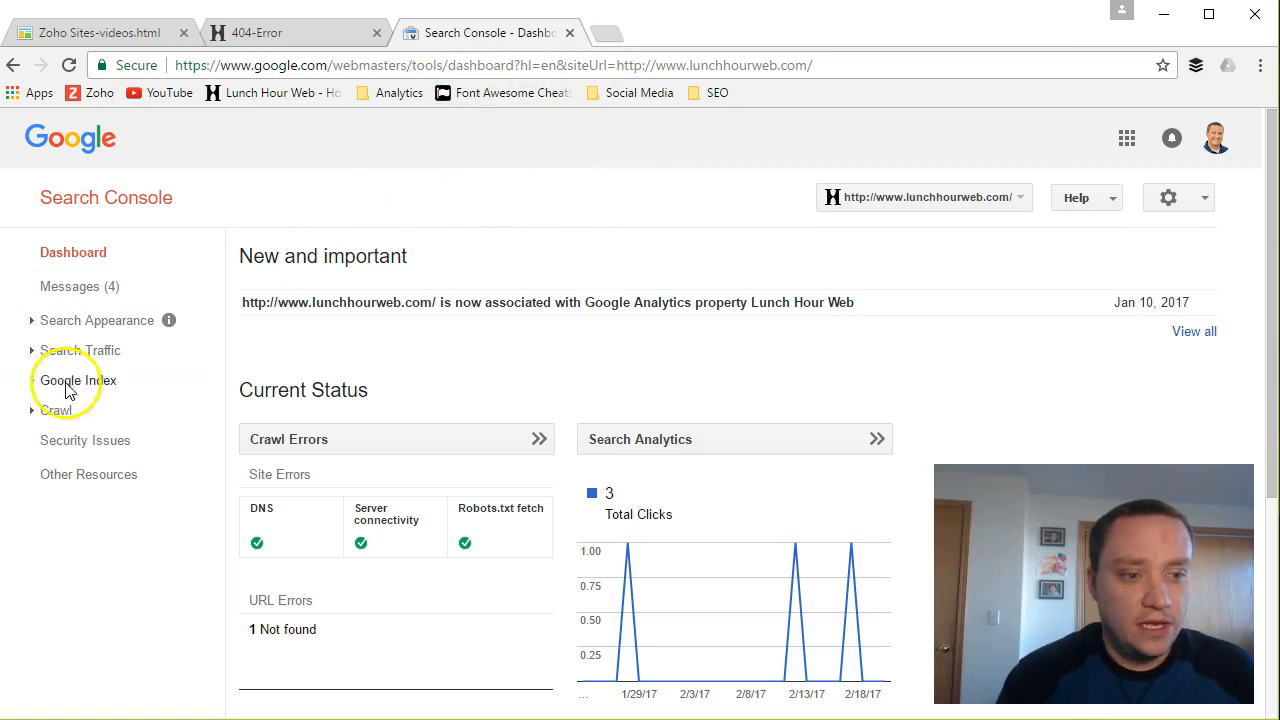
left_click(57, 410)
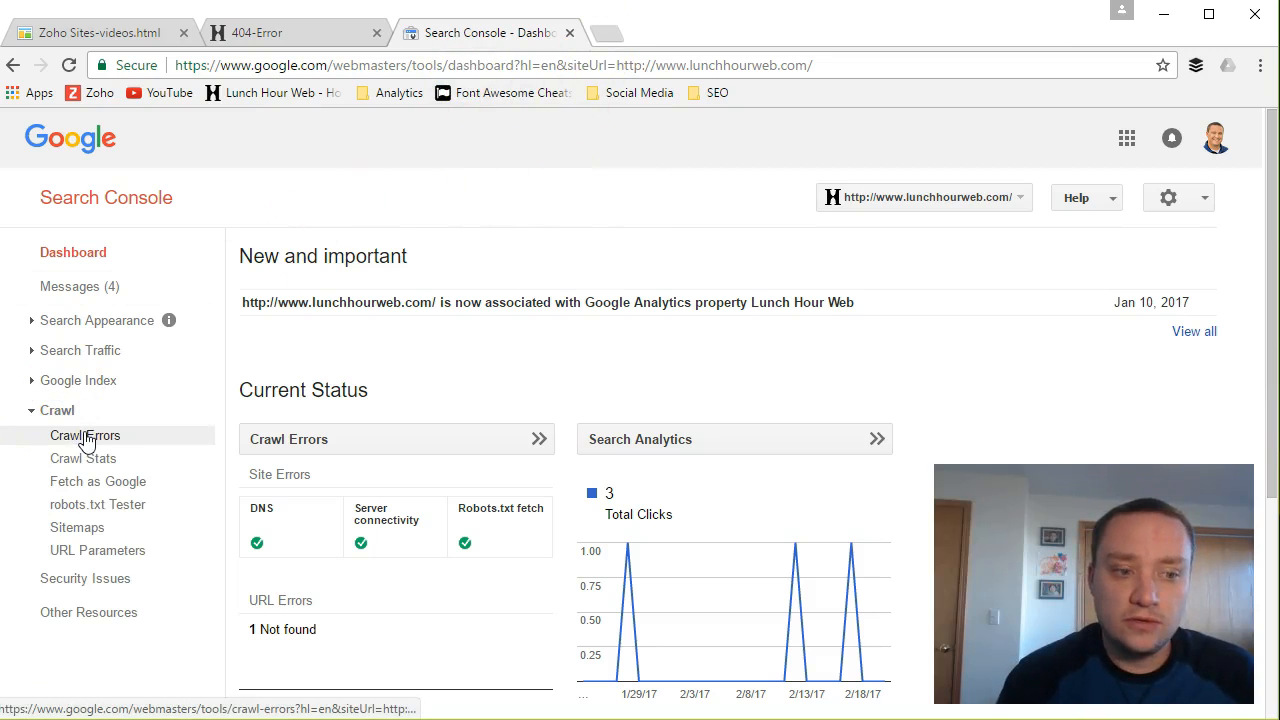
left_click(85, 435)
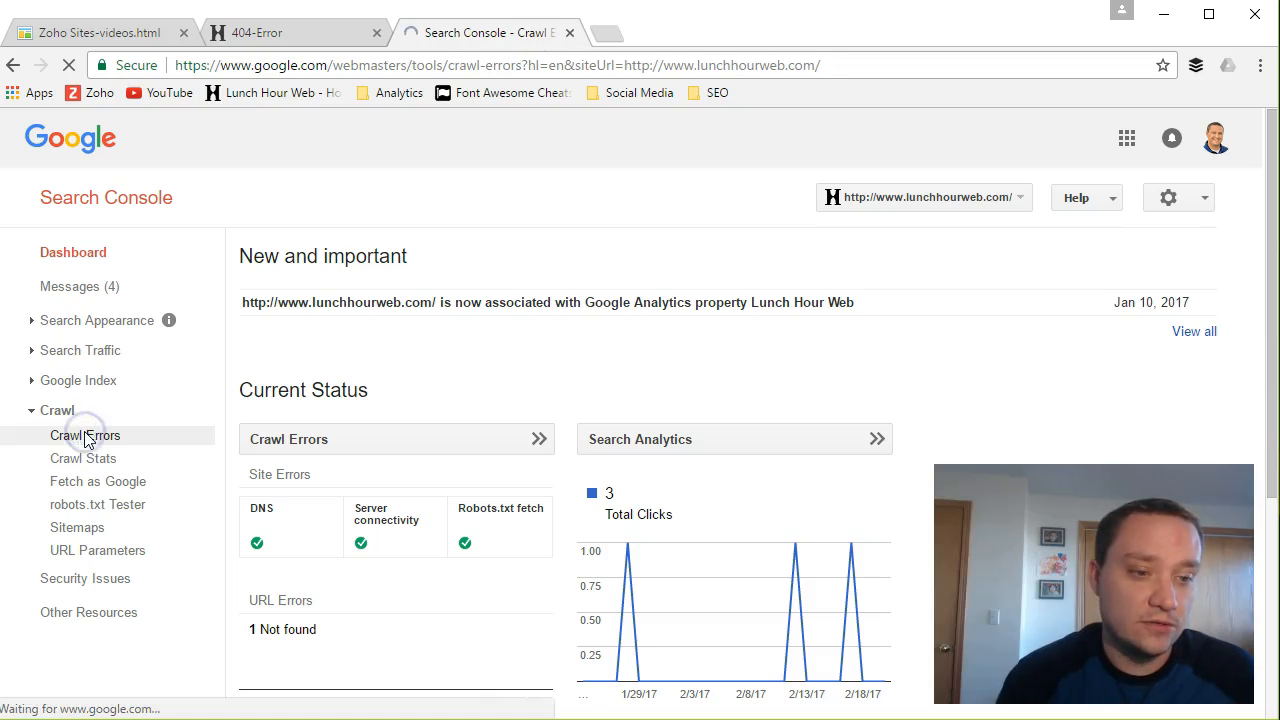
left_click(85, 435)
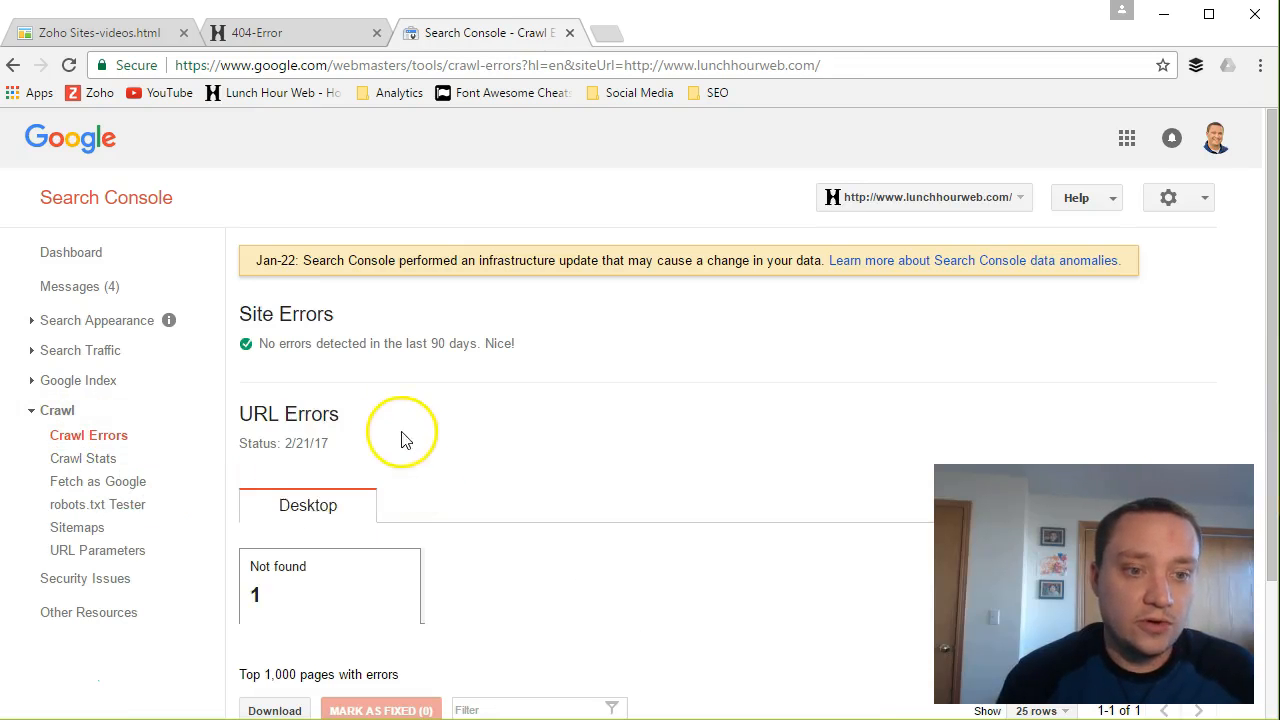
scroll("down", 3)
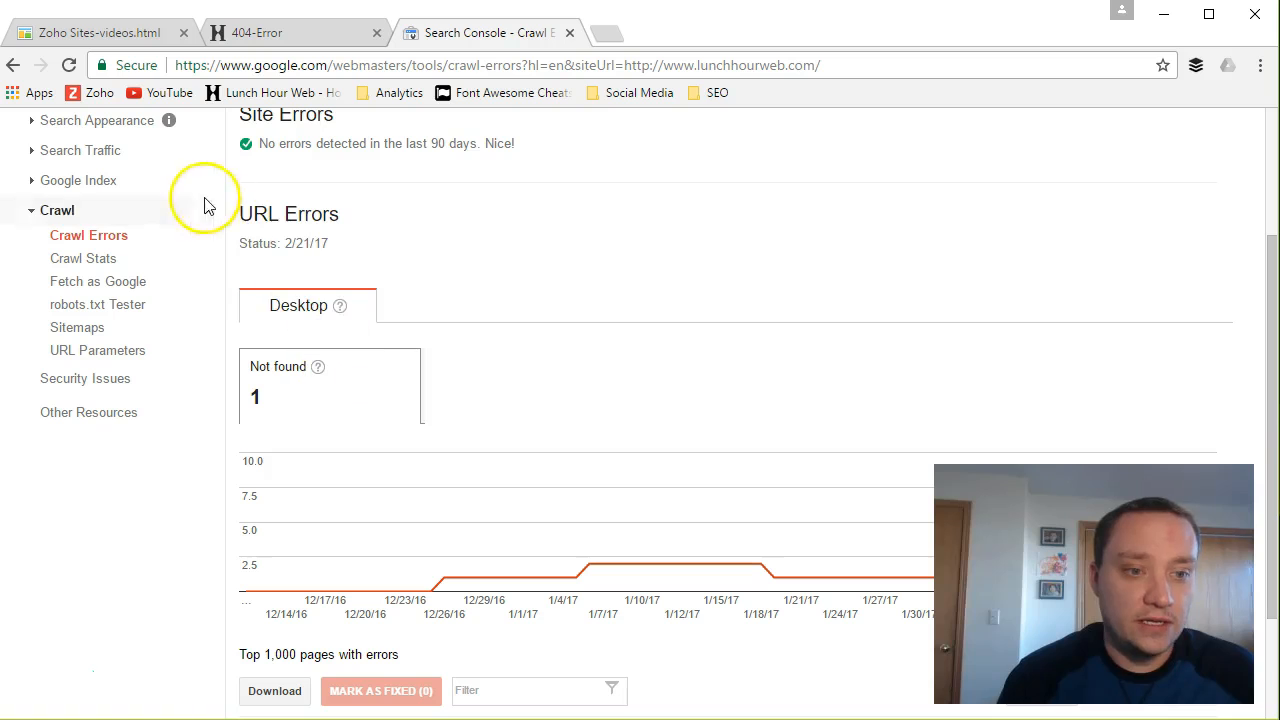
scroll("down", 3)
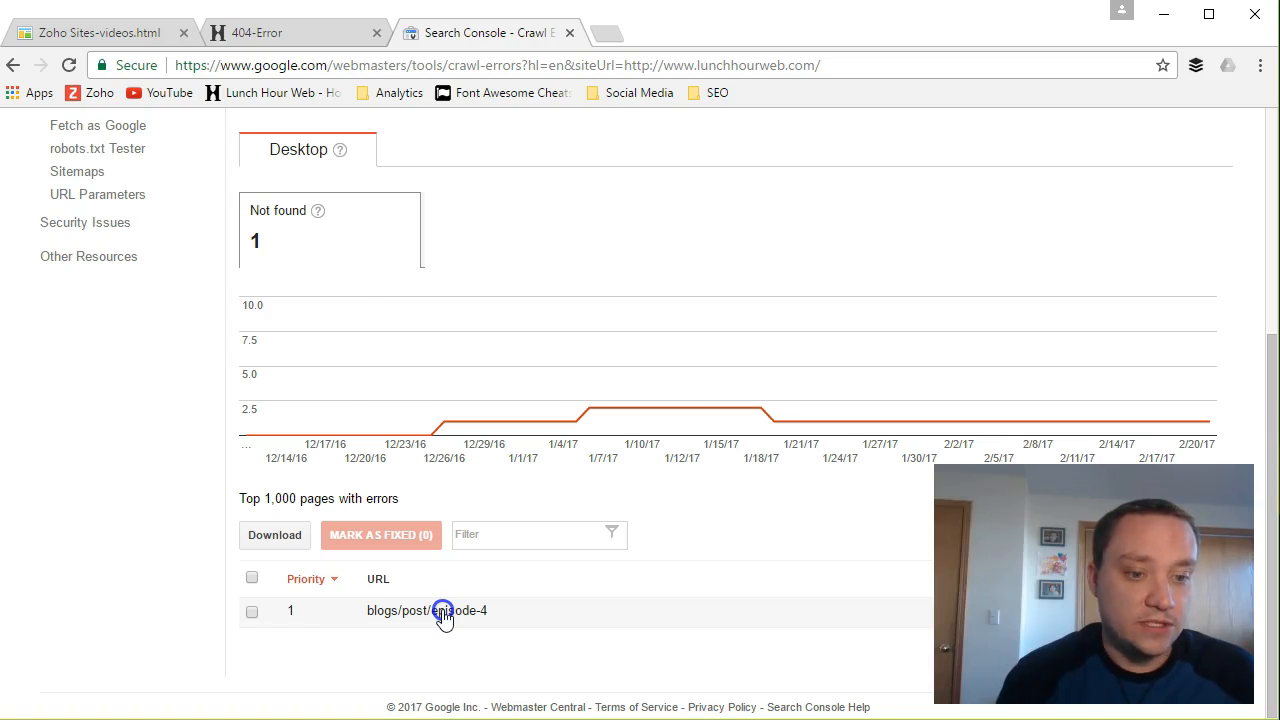
- Review the three pages linking to episode-4, then close the error details unfixed
left_click(443, 610)
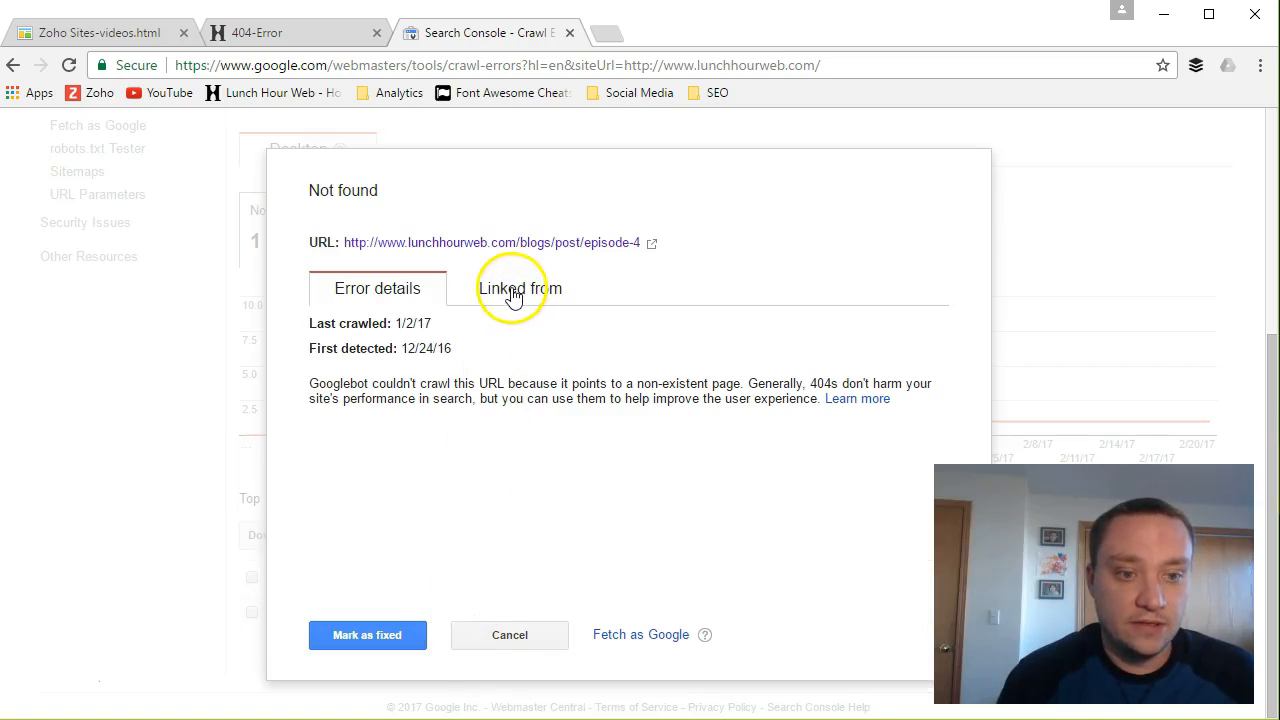
left_click(519, 288)
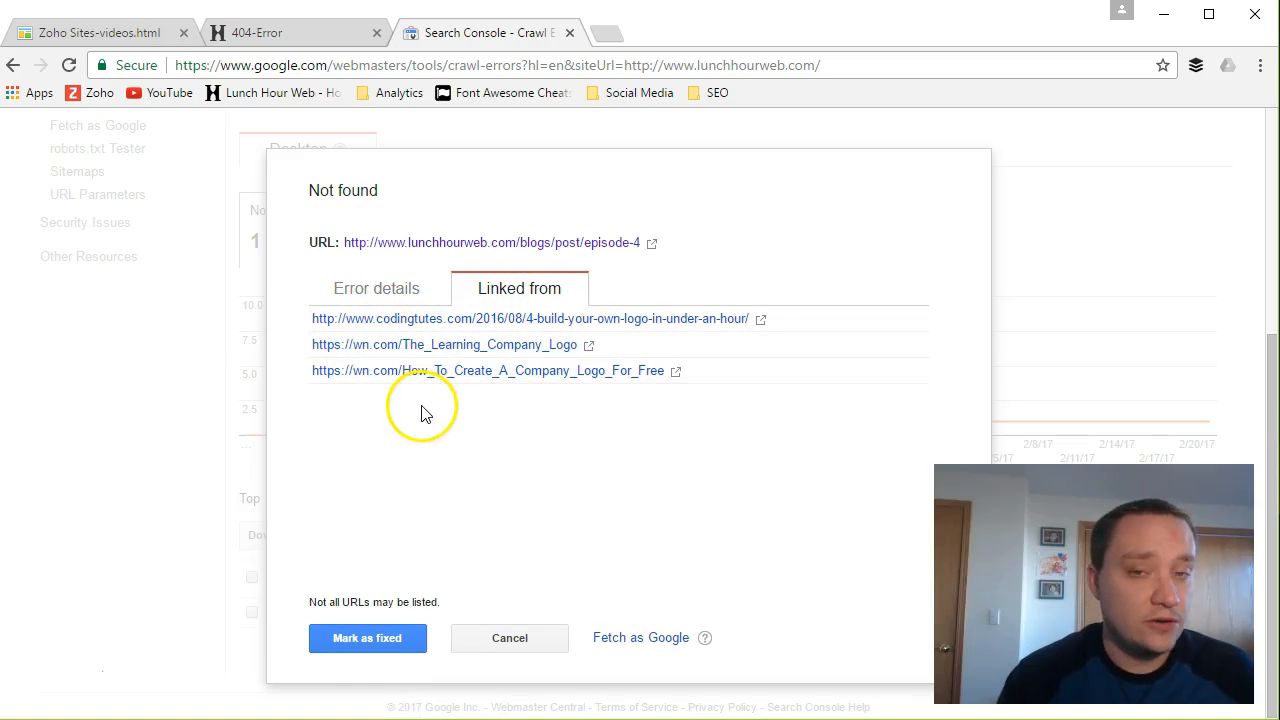
mouse_move(405, 418)
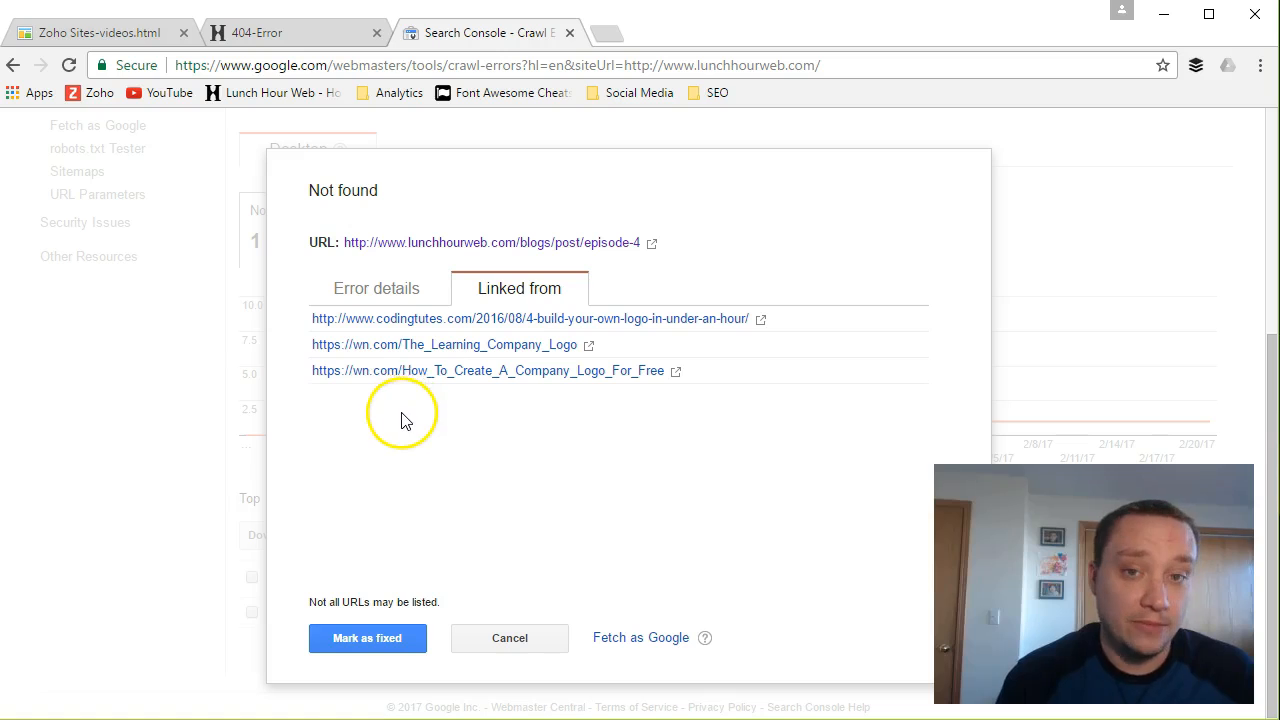
mouse_move(405, 420)
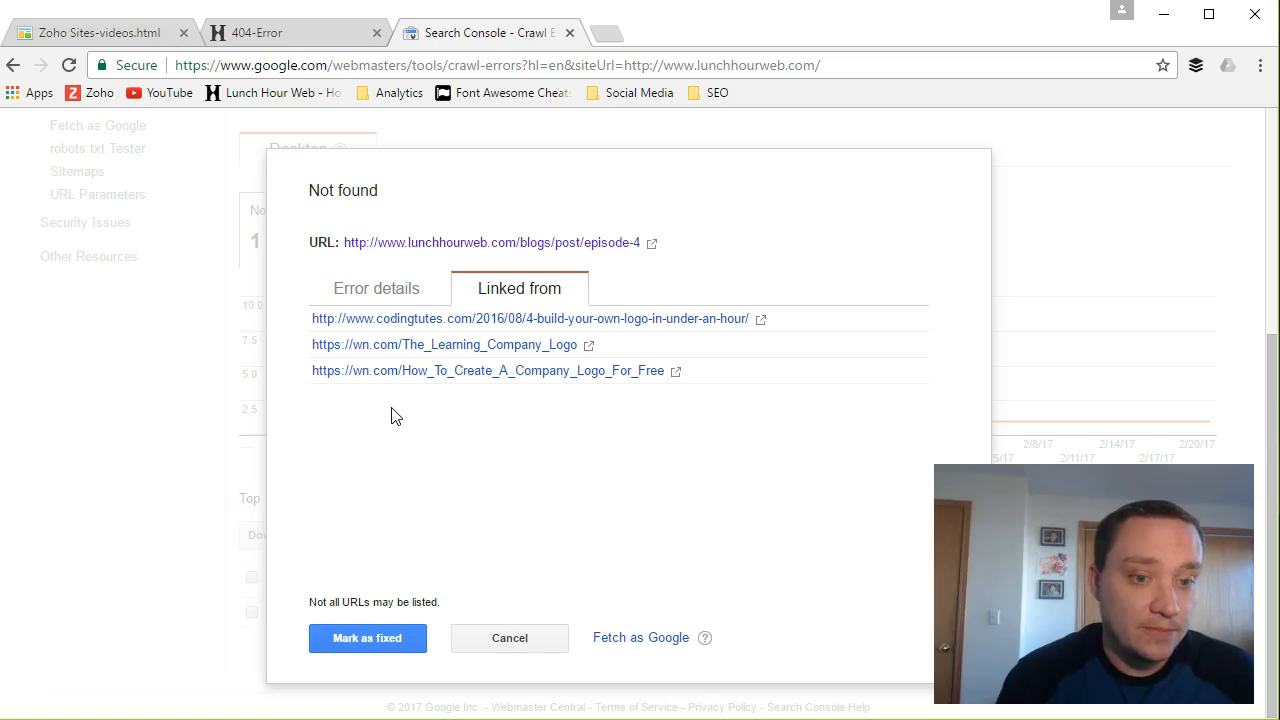
mouse_move(424, 420)
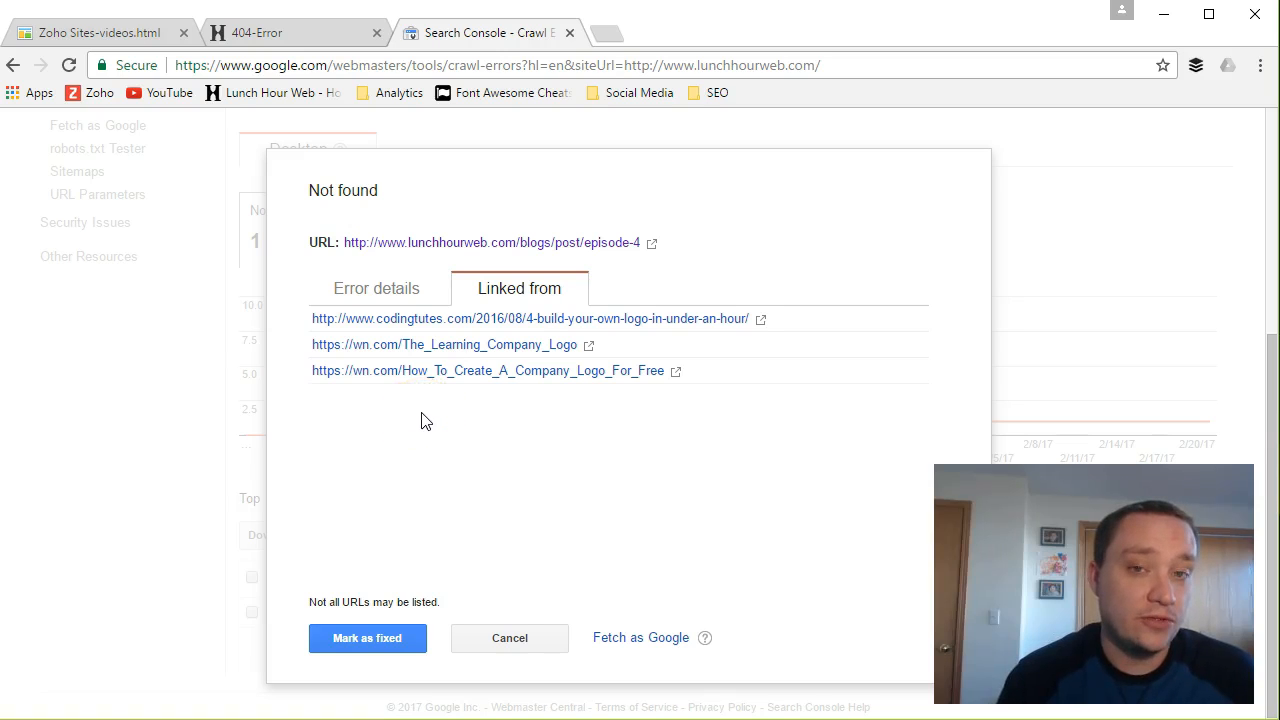
mouse_move(509, 638)
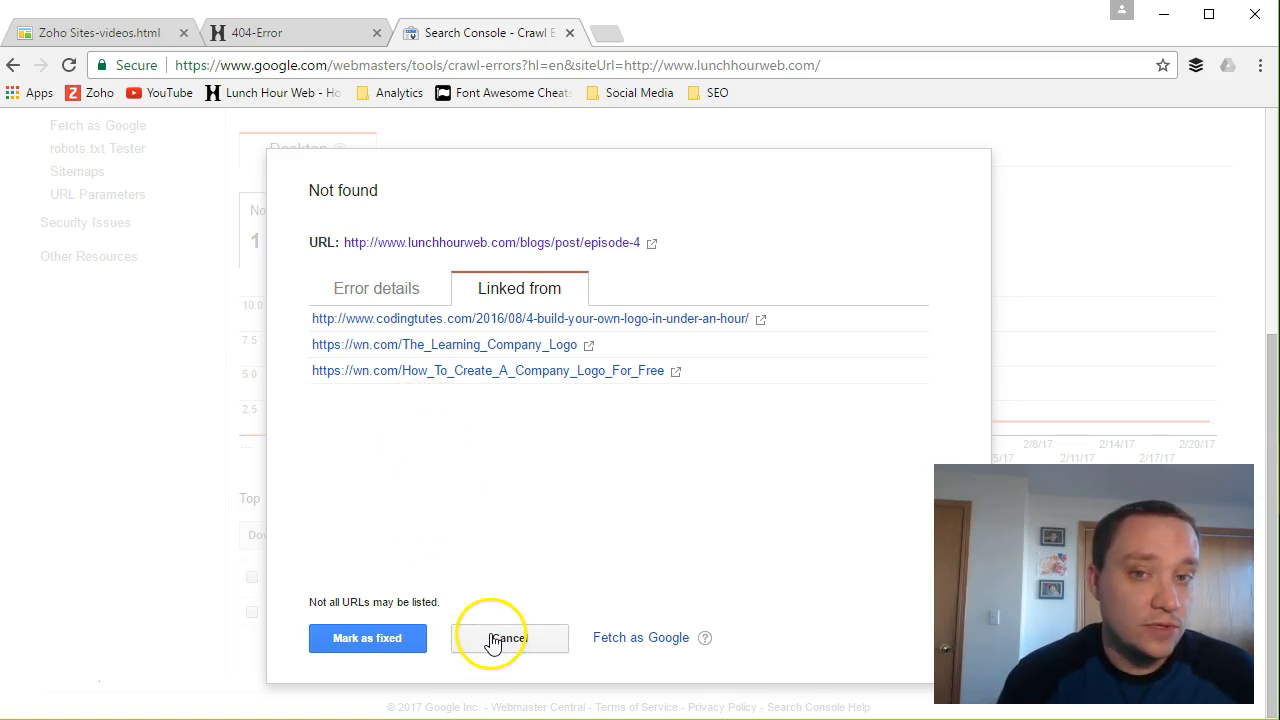
left_click(509, 638)
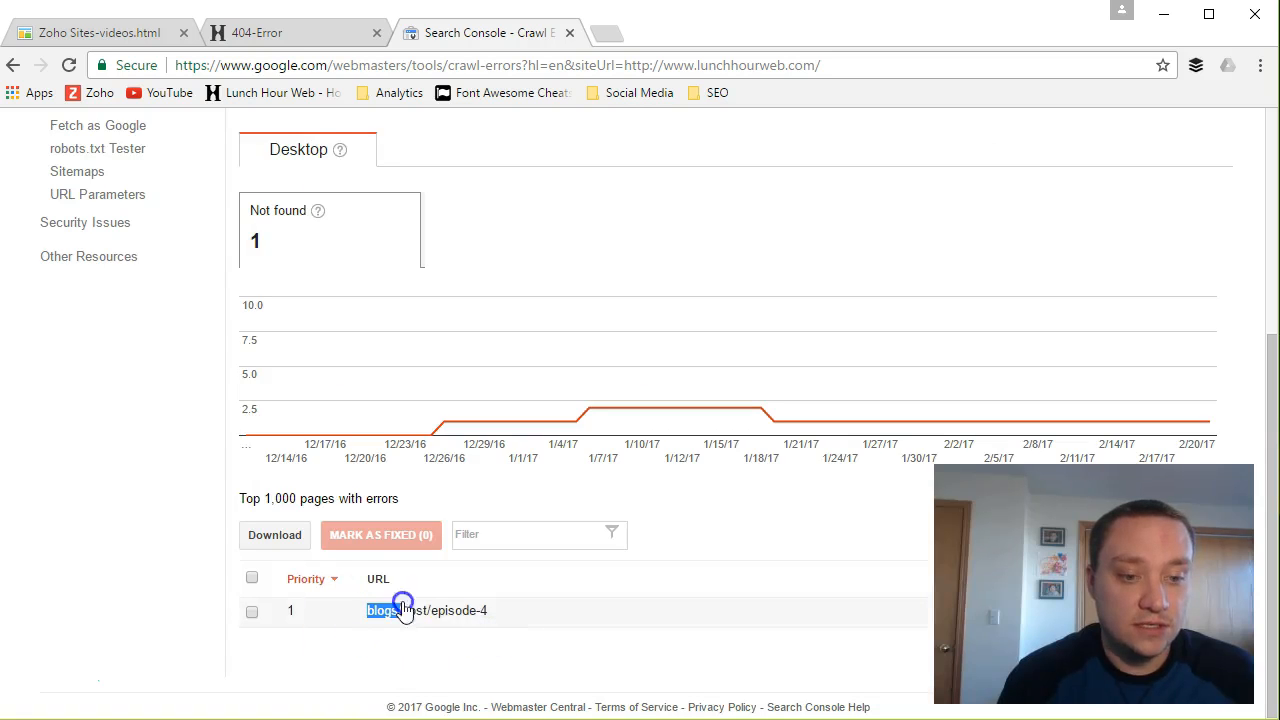
right_click(425, 610)
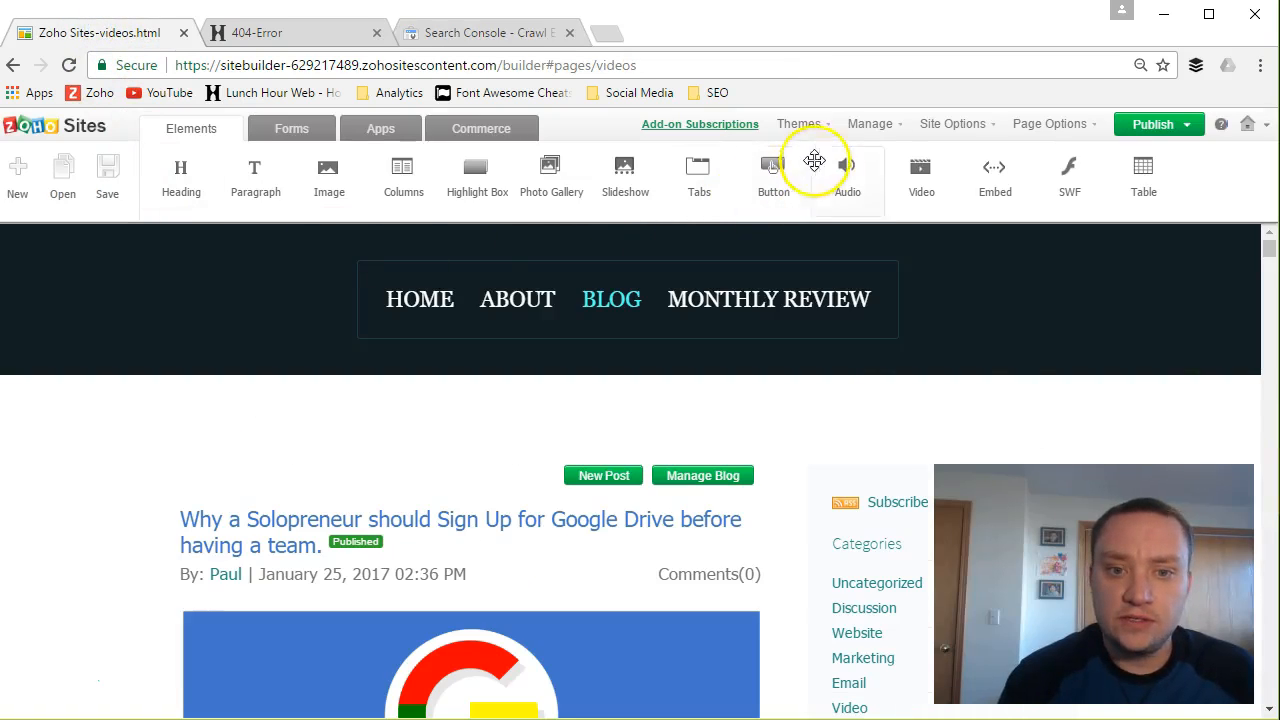
left_click(869, 123)
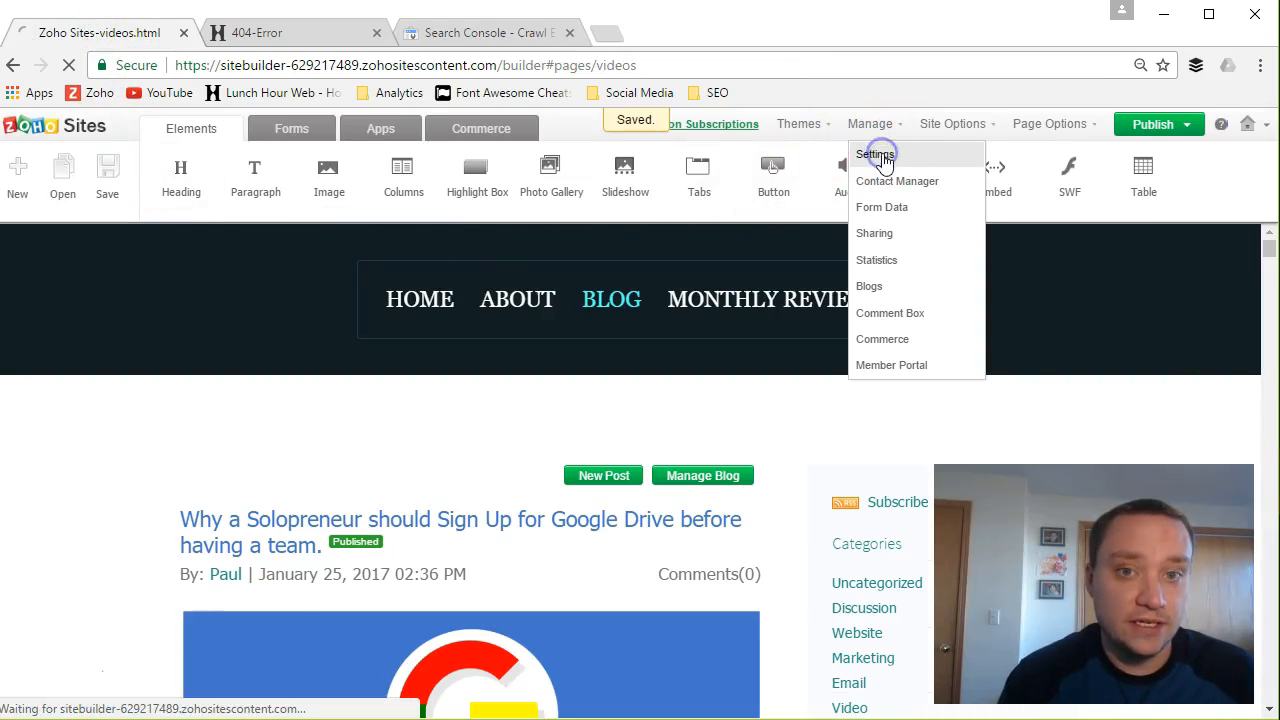
- Open the SEO 301 Redirect settings with request URL /blogs/post/episode-4
left_click(874, 153)
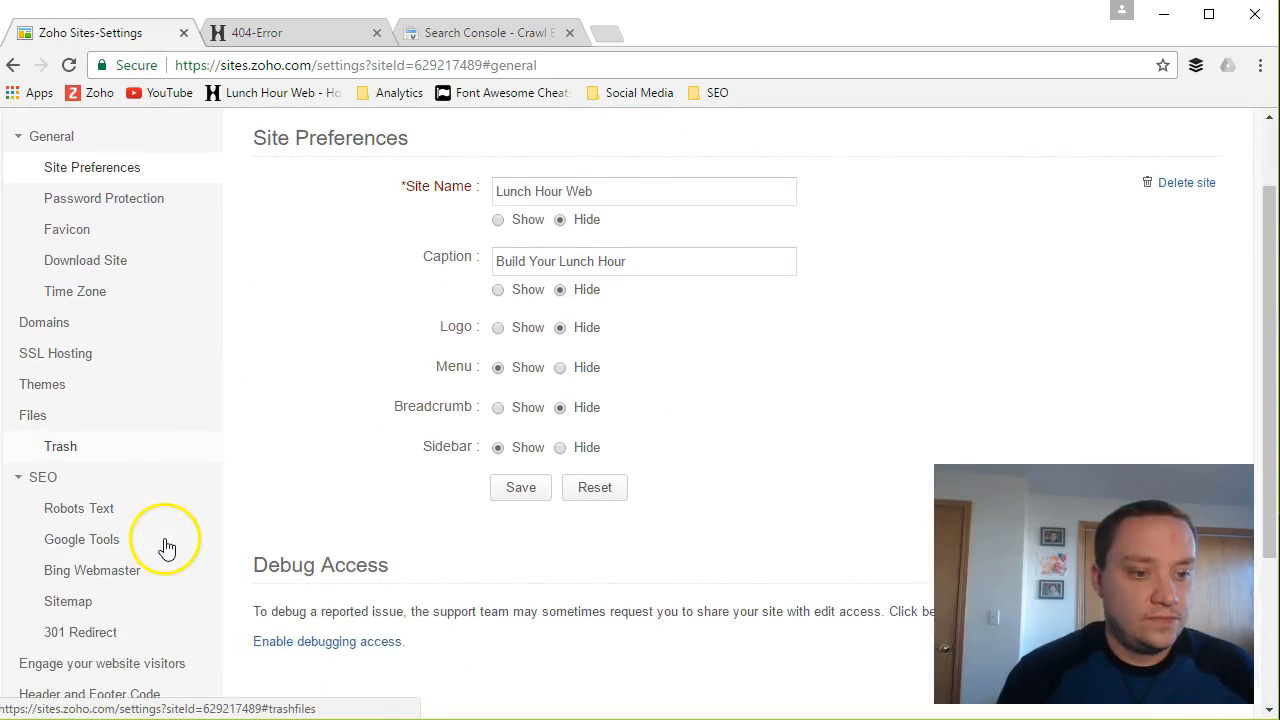
scroll("down", 3)
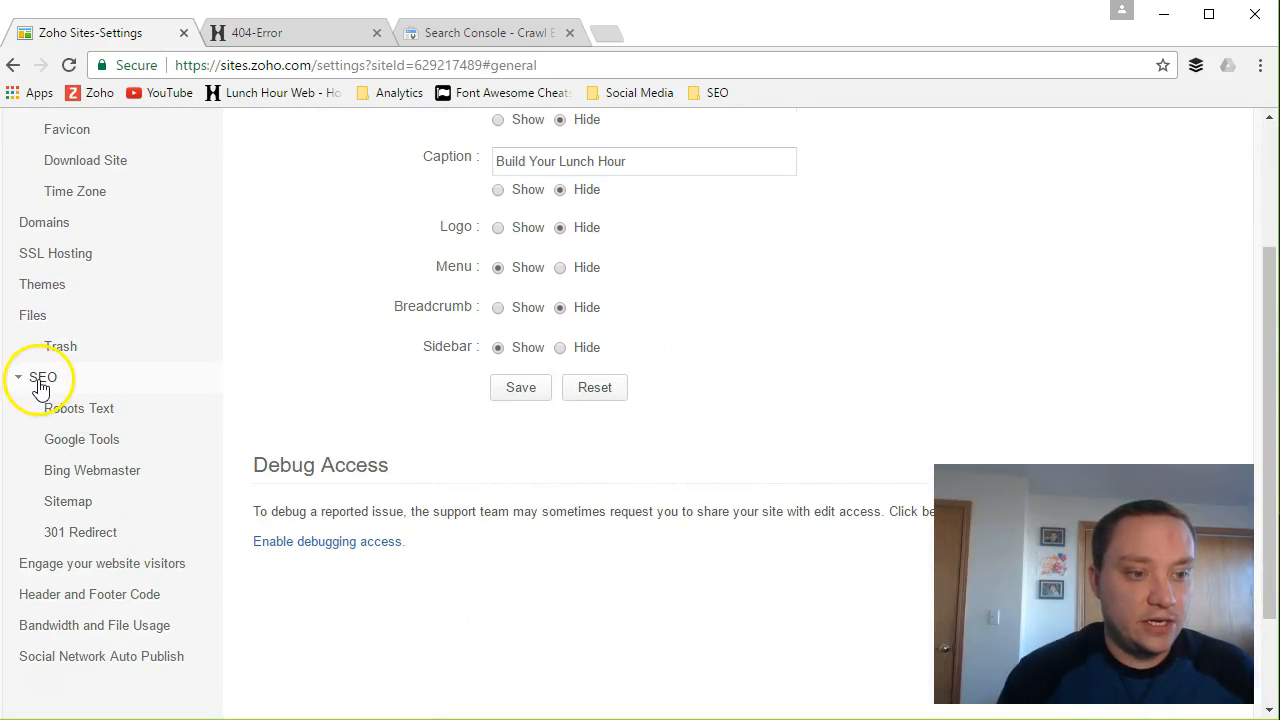
left_click(80, 531)
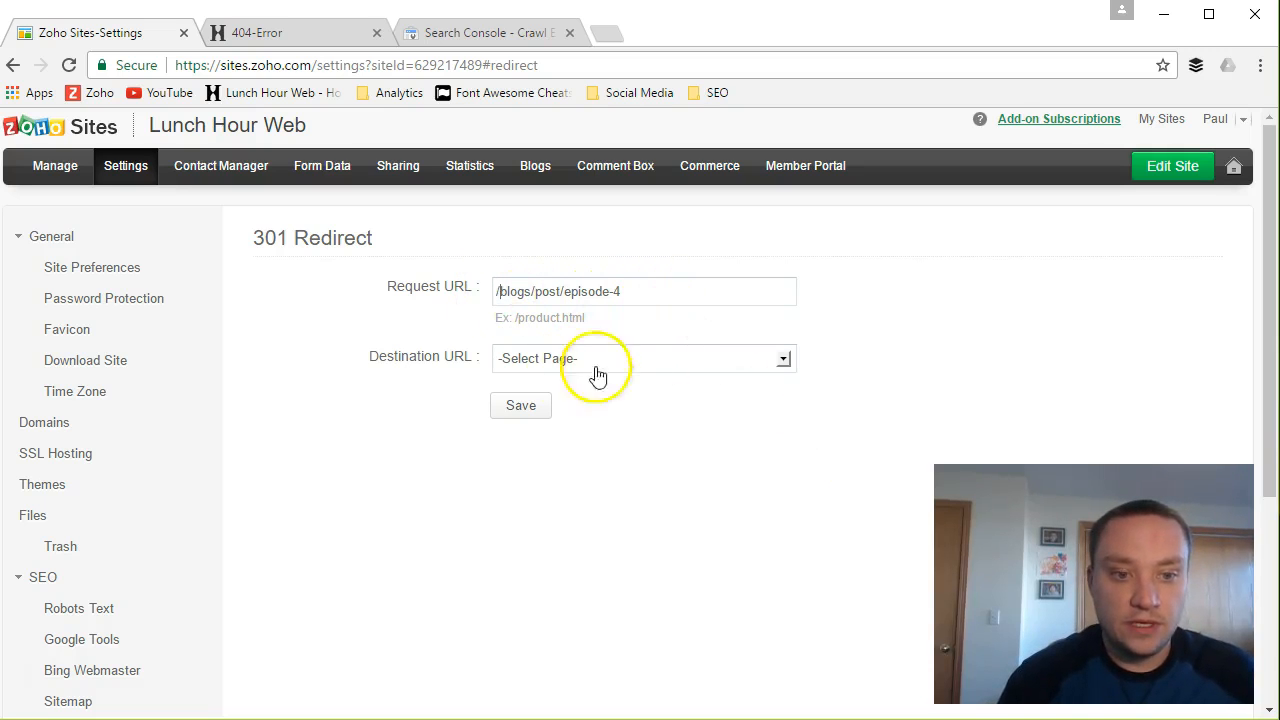
- Pick Blog as the destination for /blogs/post/episode-4 and save the redirect
left_click(643, 358)
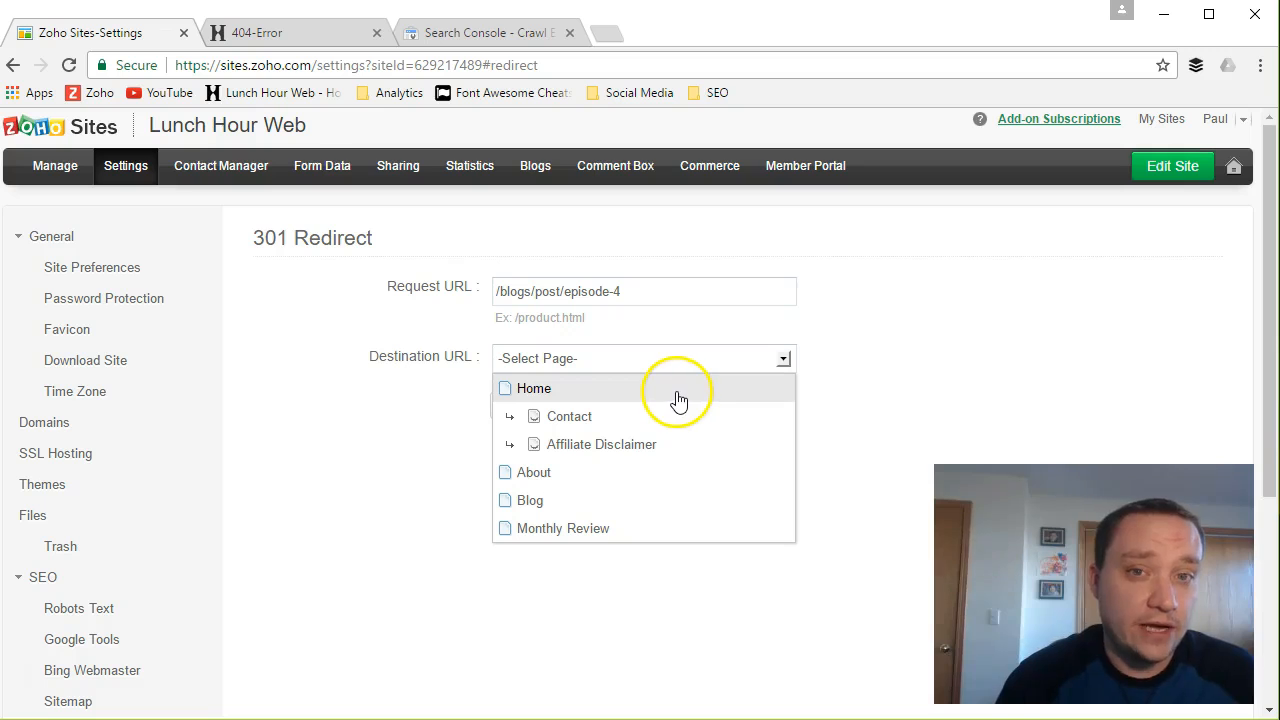
mouse_move(530, 500)
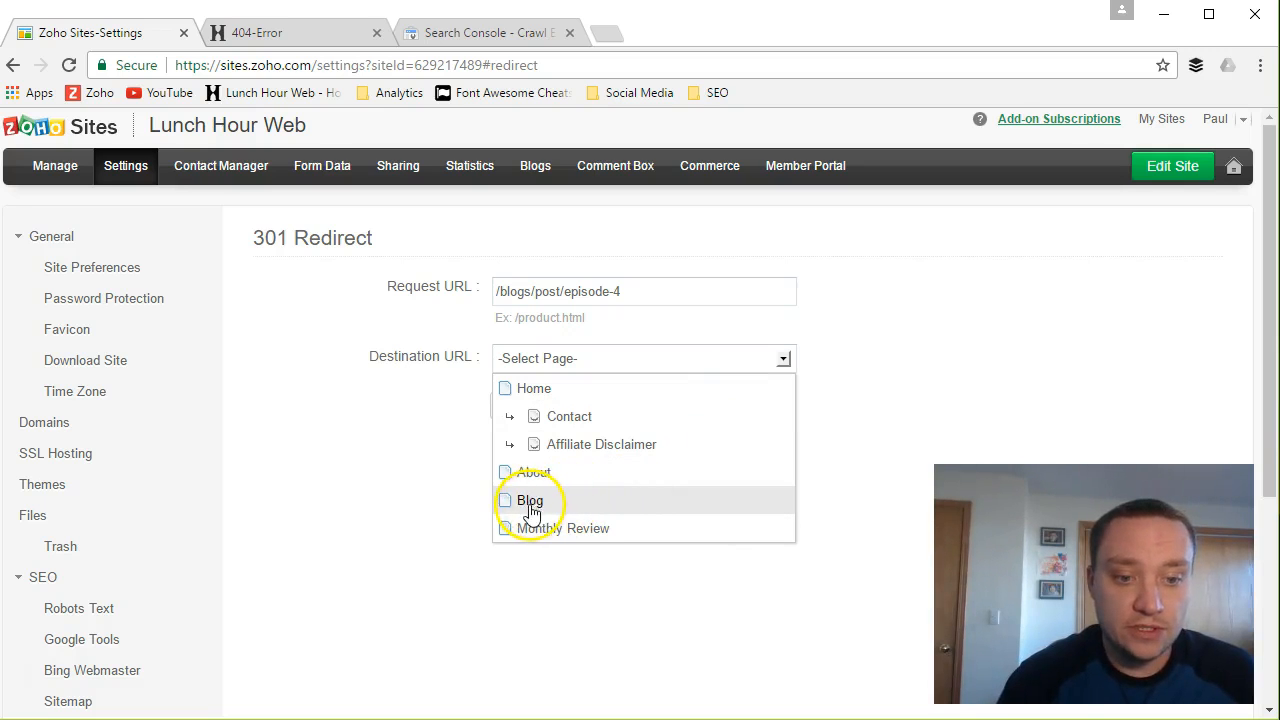
left_click(529, 500)
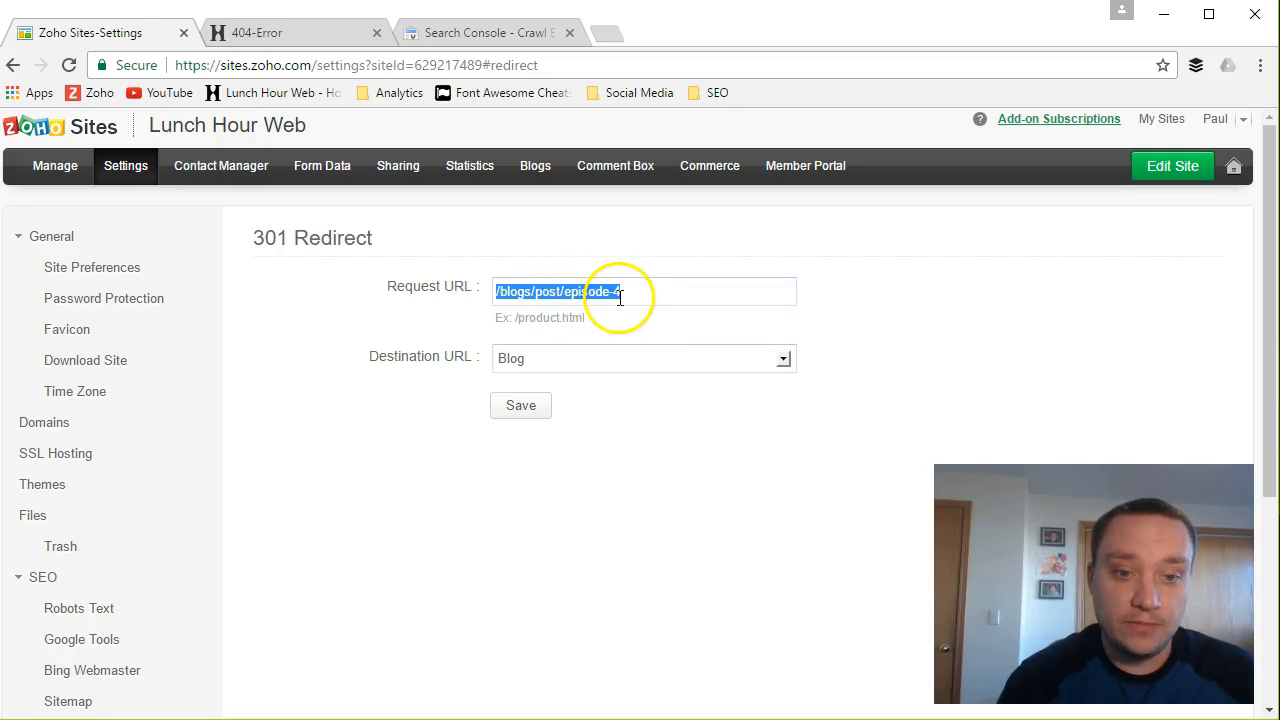
mouse_move(638, 410)
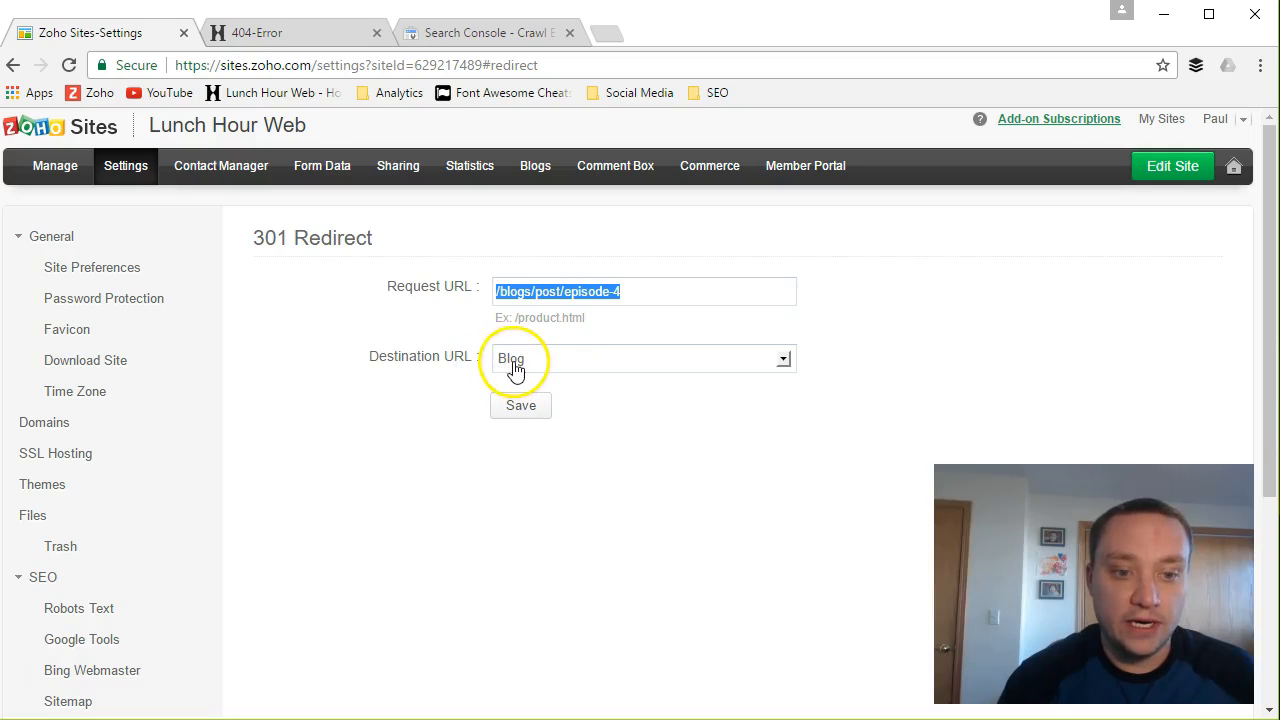
left_click(520, 406)
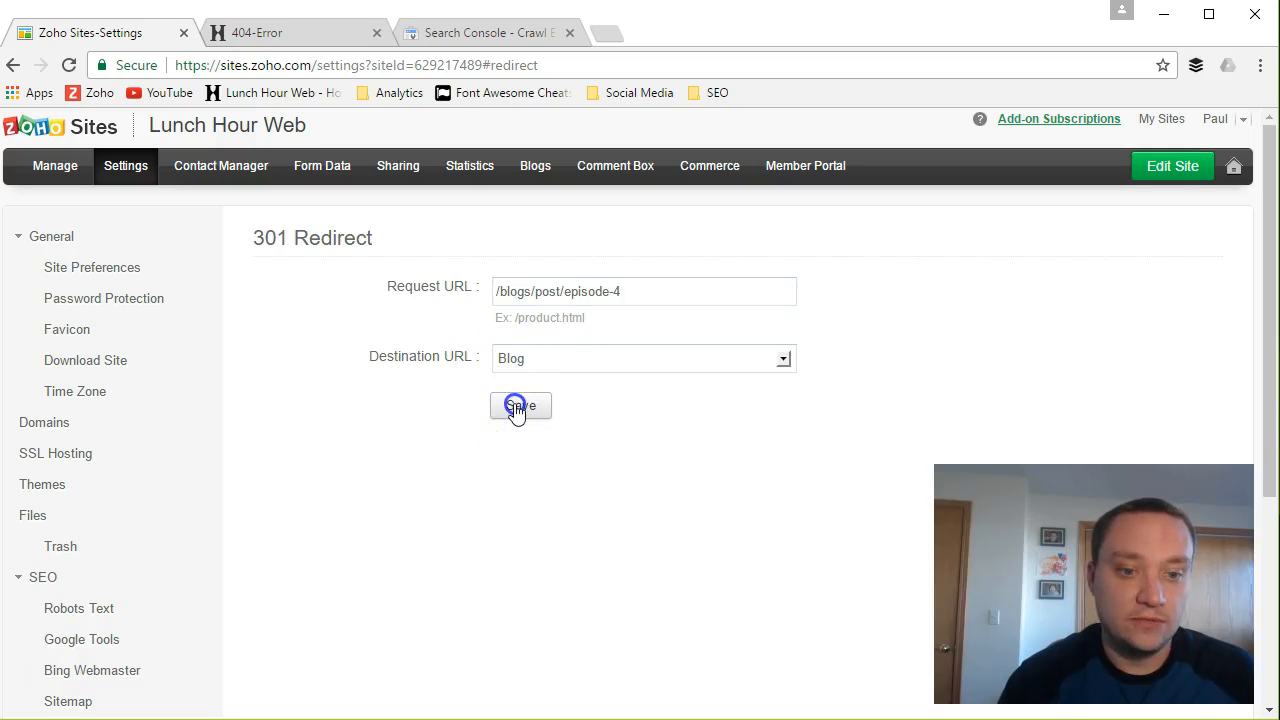
left_click(520, 406)
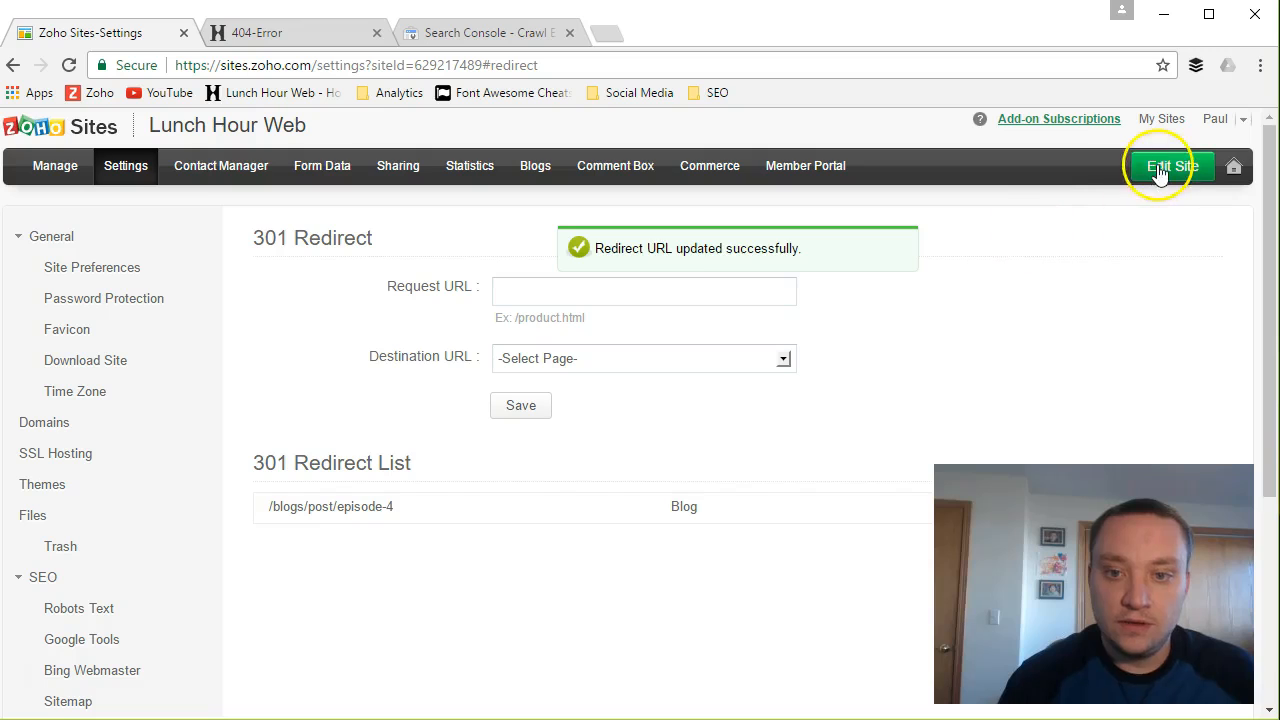
- Publish Lunch Hour Web from the editor and dismiss the site-is-live notice
left_click(1170, 165)
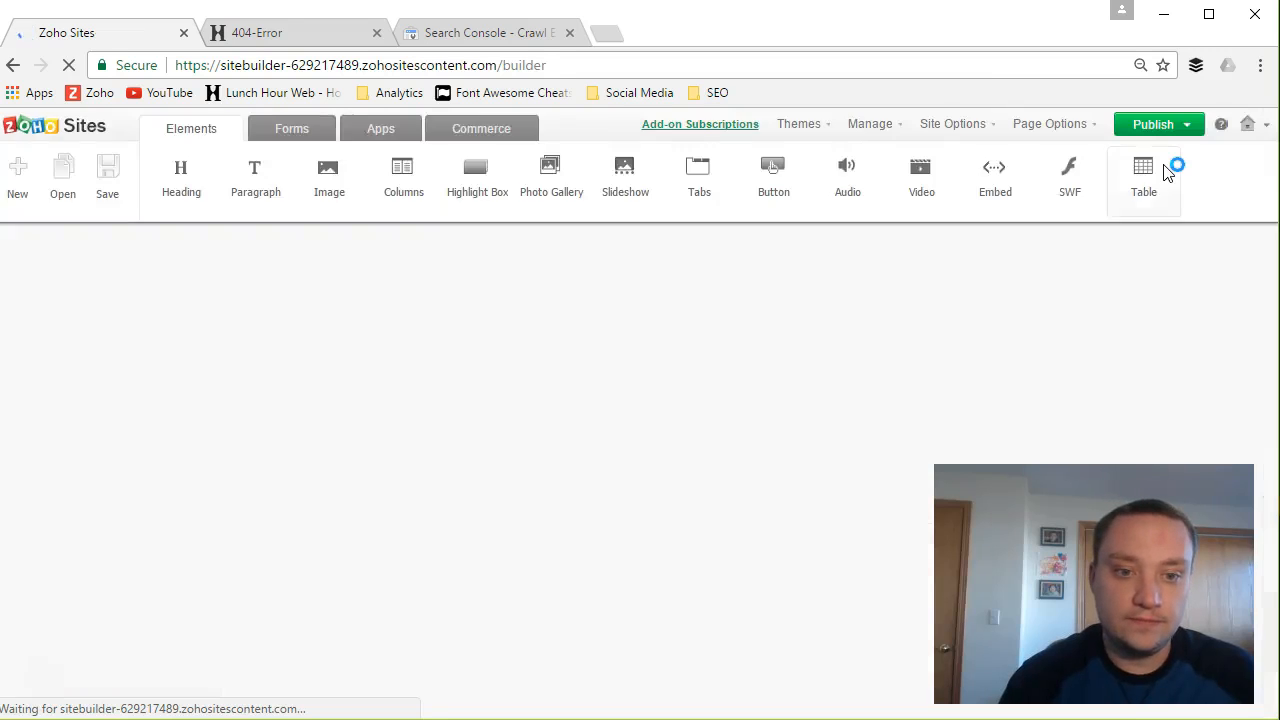
left_click(1153, 124)
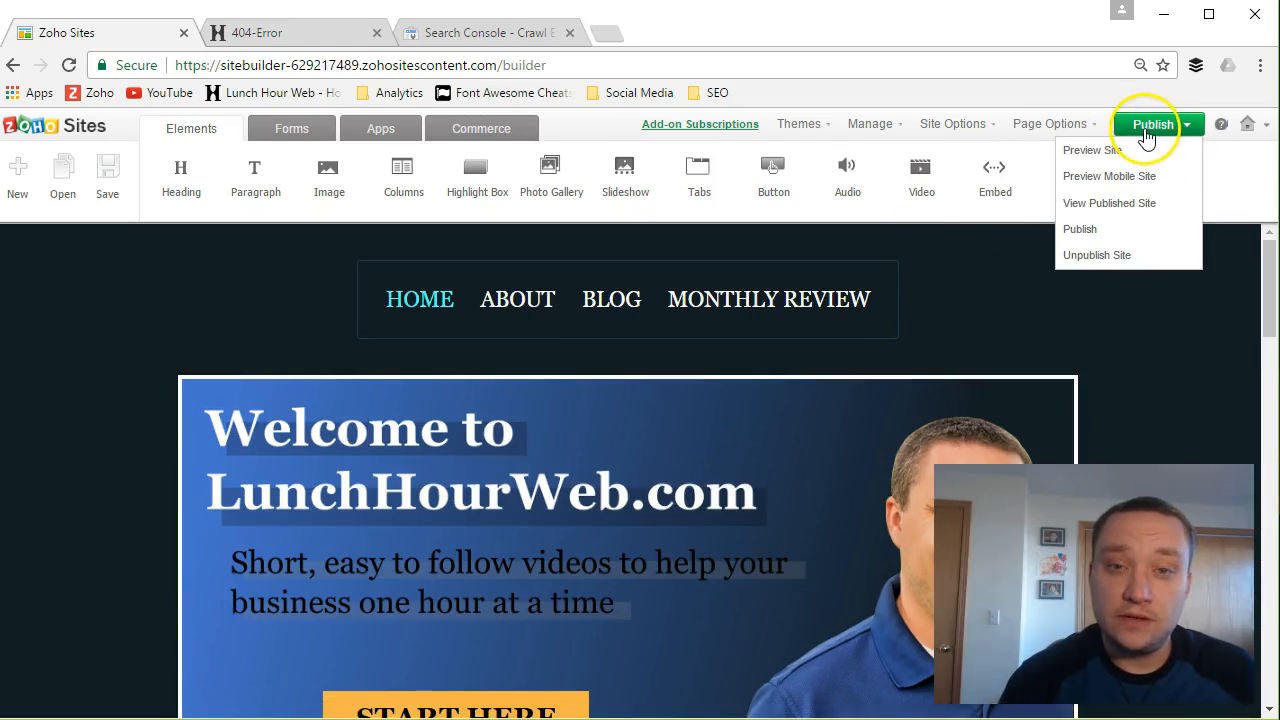
left_click(1079, 229)
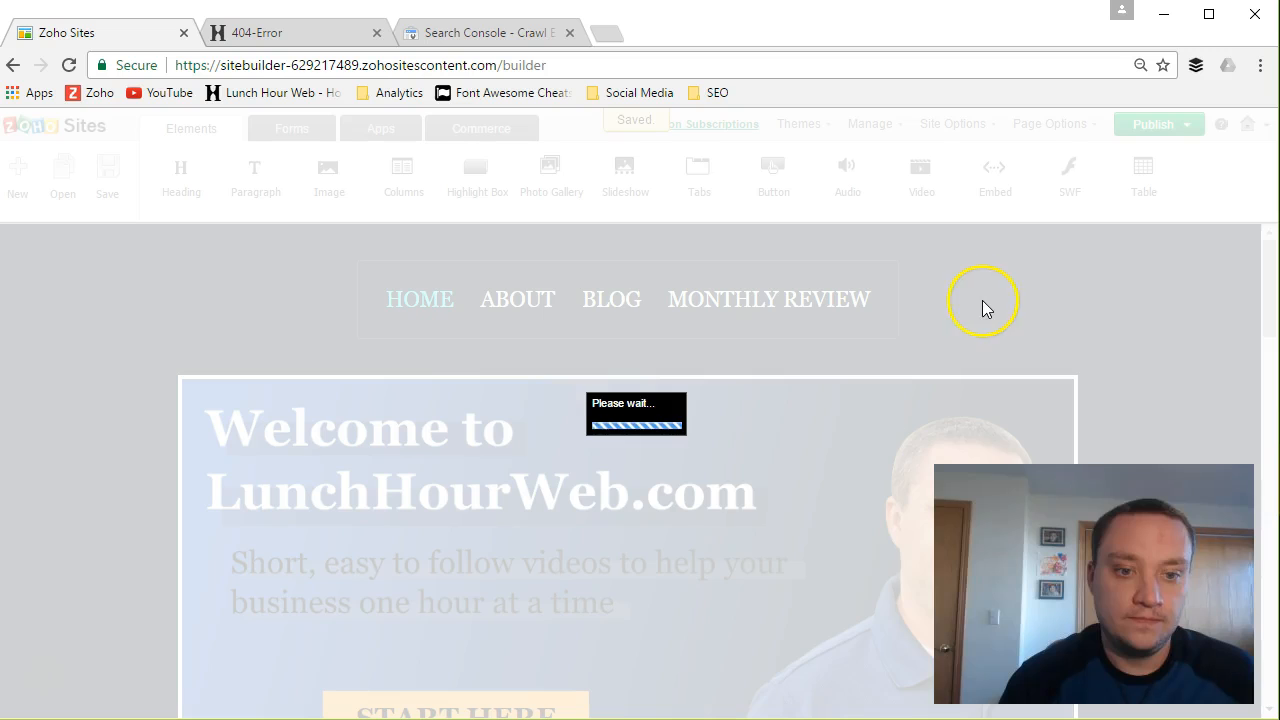
mouse_move(1000, 308)
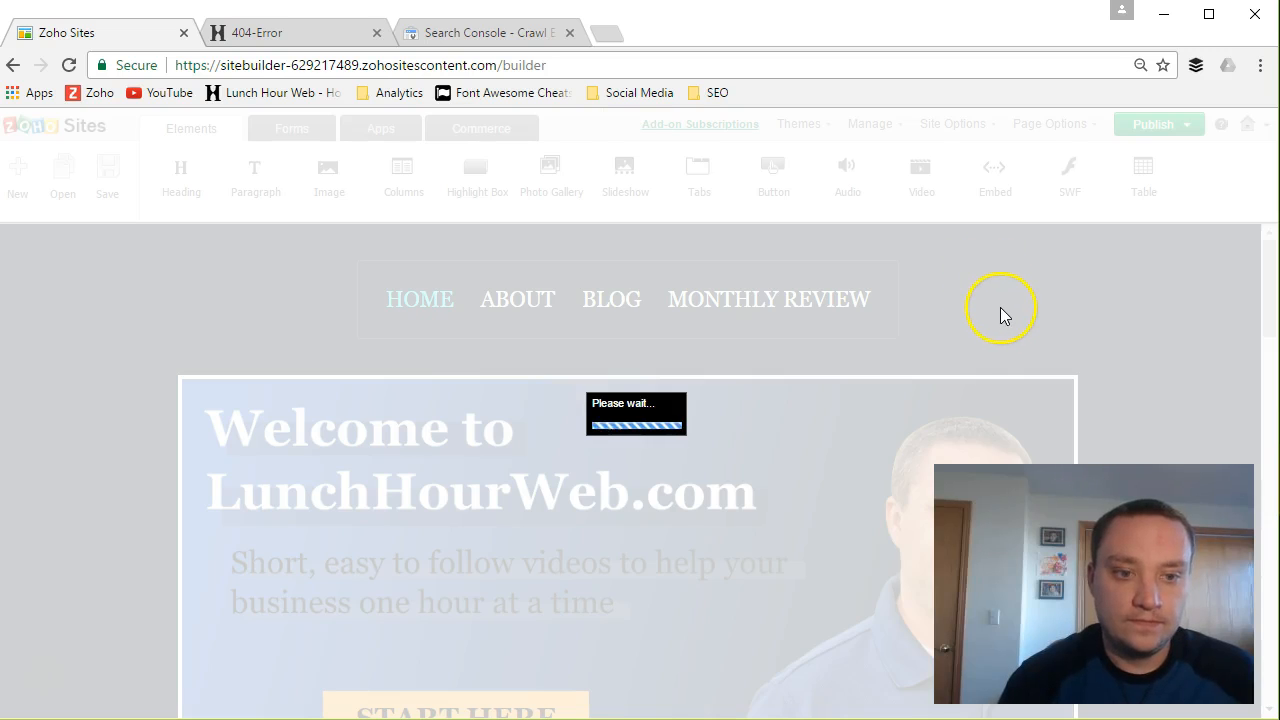
mouse_move(938, 288)
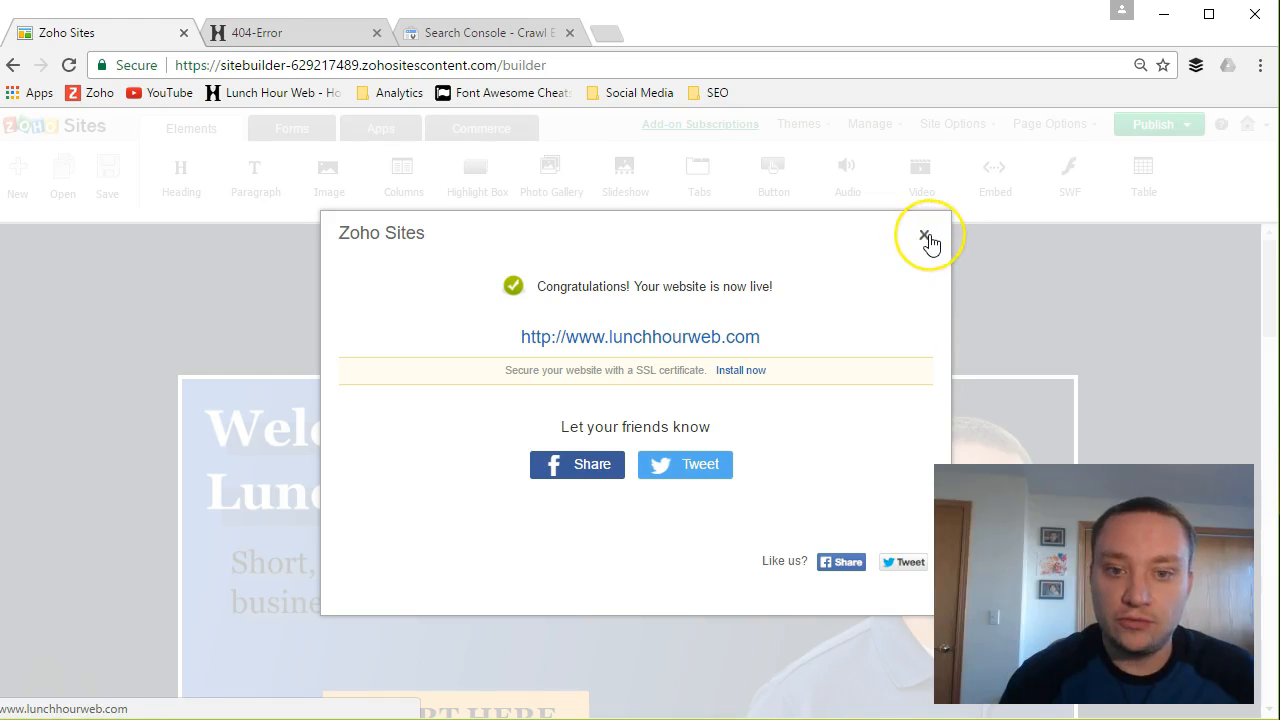
left_click(923, 234)
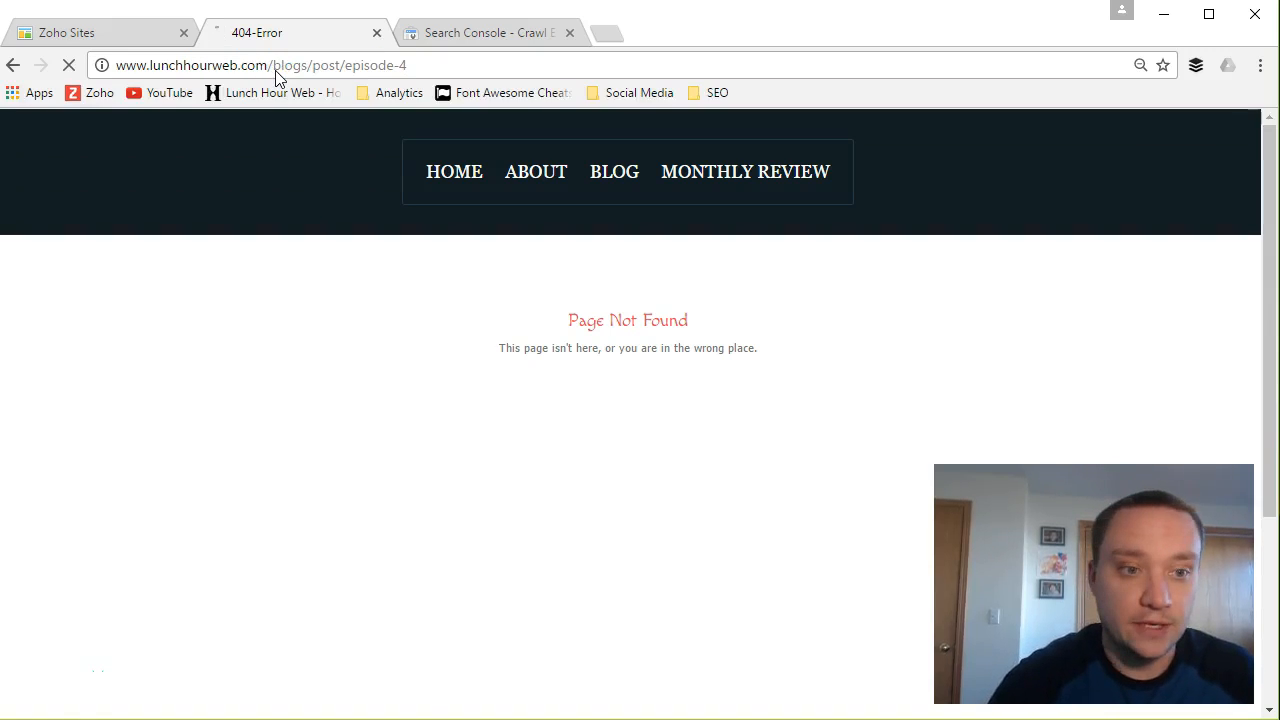
- Reload the episode-4 address to confirm it lands on /blogs/, then return to Search Console
left_click(614, 171)
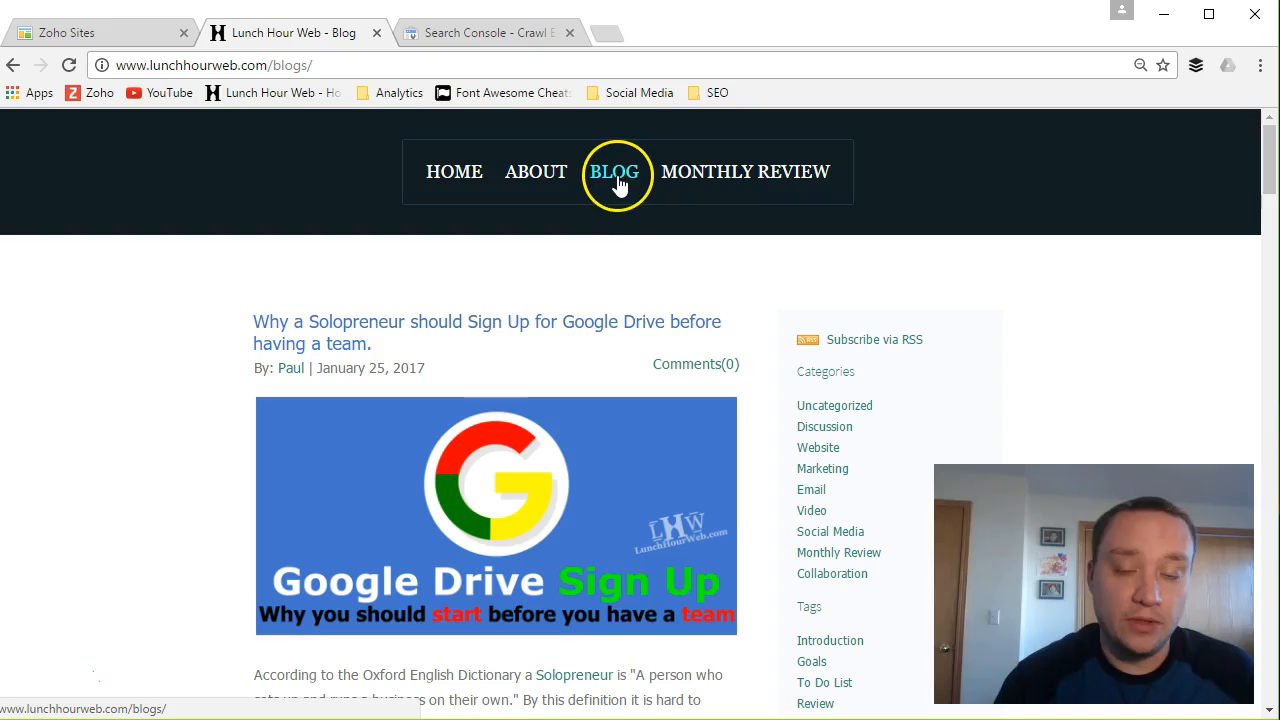
mouse_move(230, 430)
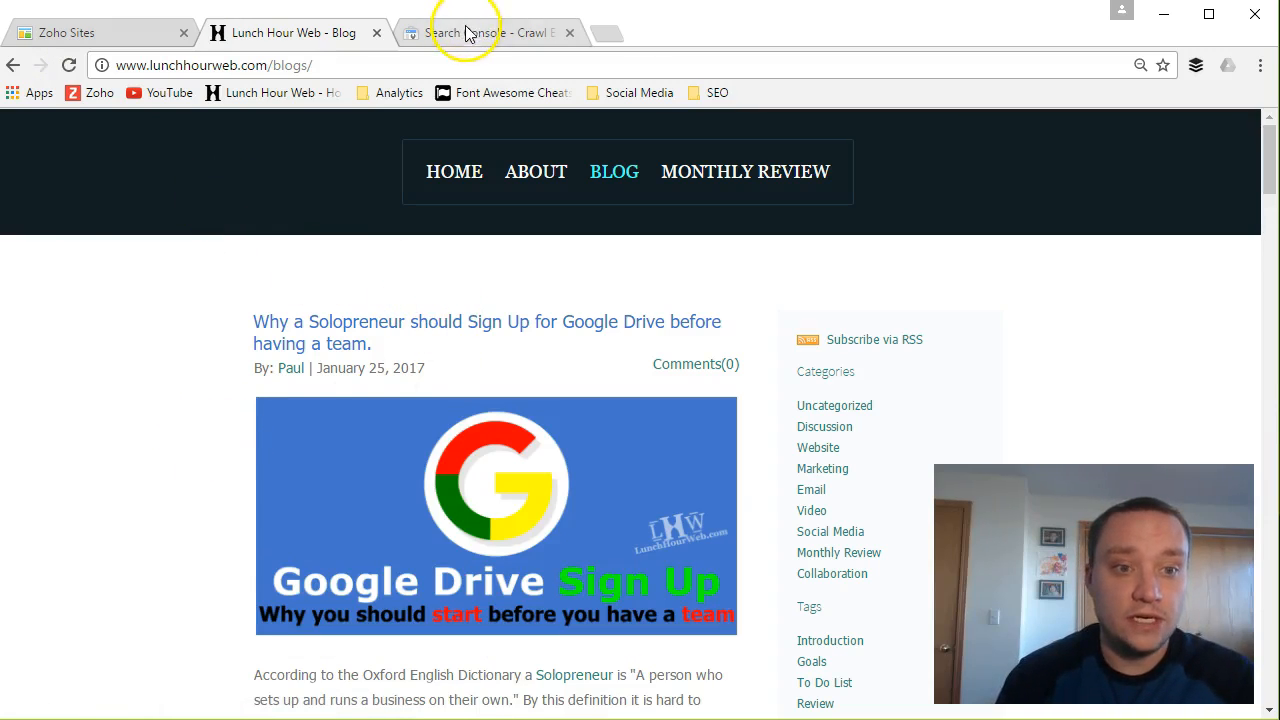
left_click(485, 32)
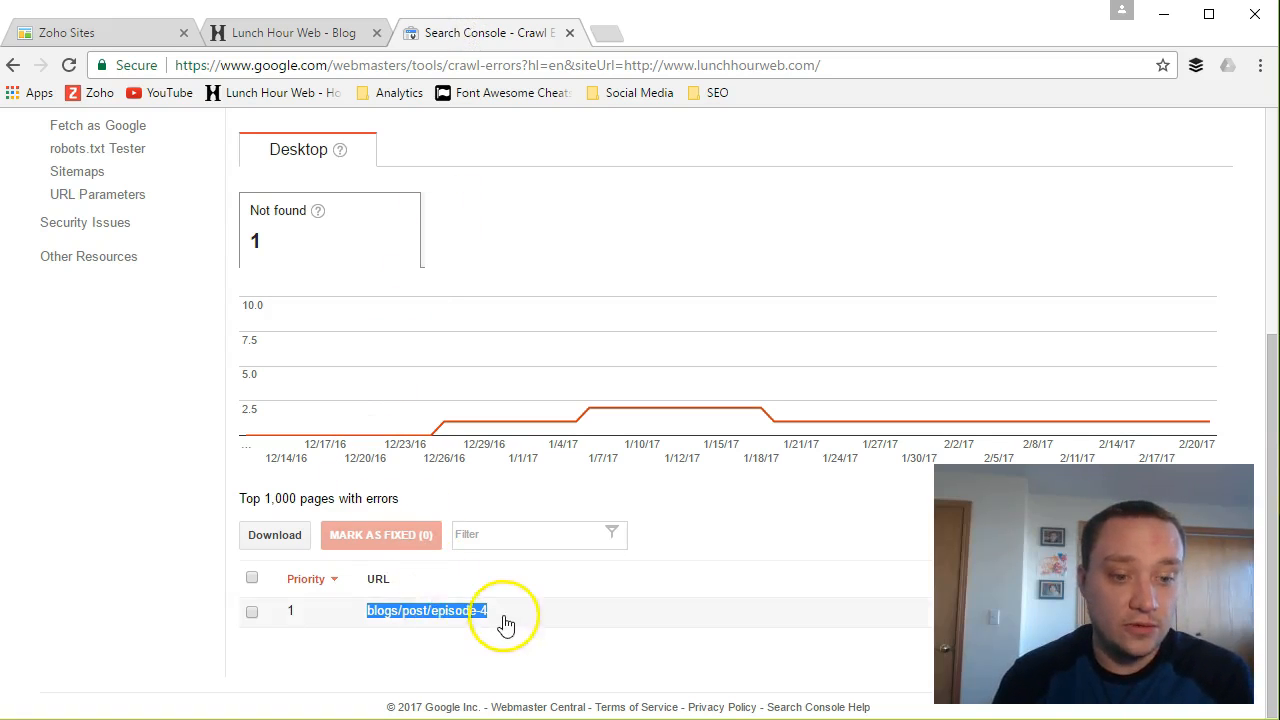
mouse_move(450, 615)
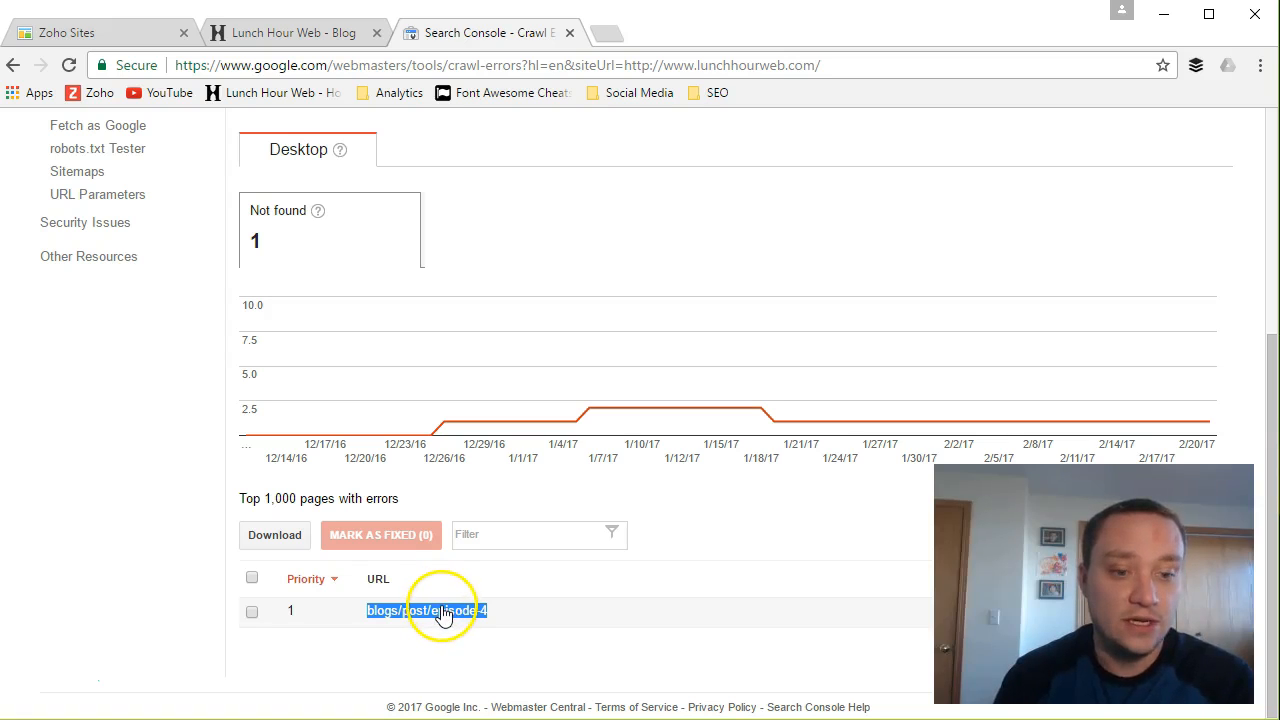
- Select the blogs/post/episode-4 error and confirm marking it as fixed
left_click(251, 611)
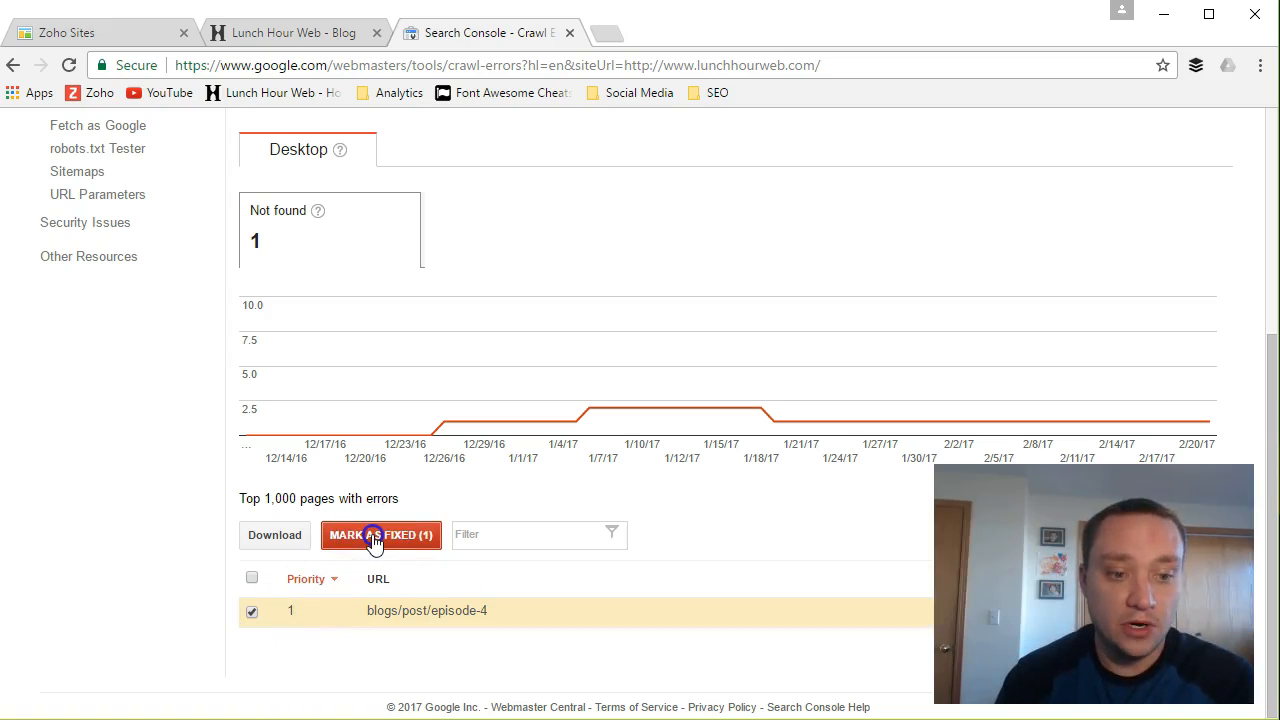
left_click(380, 534)
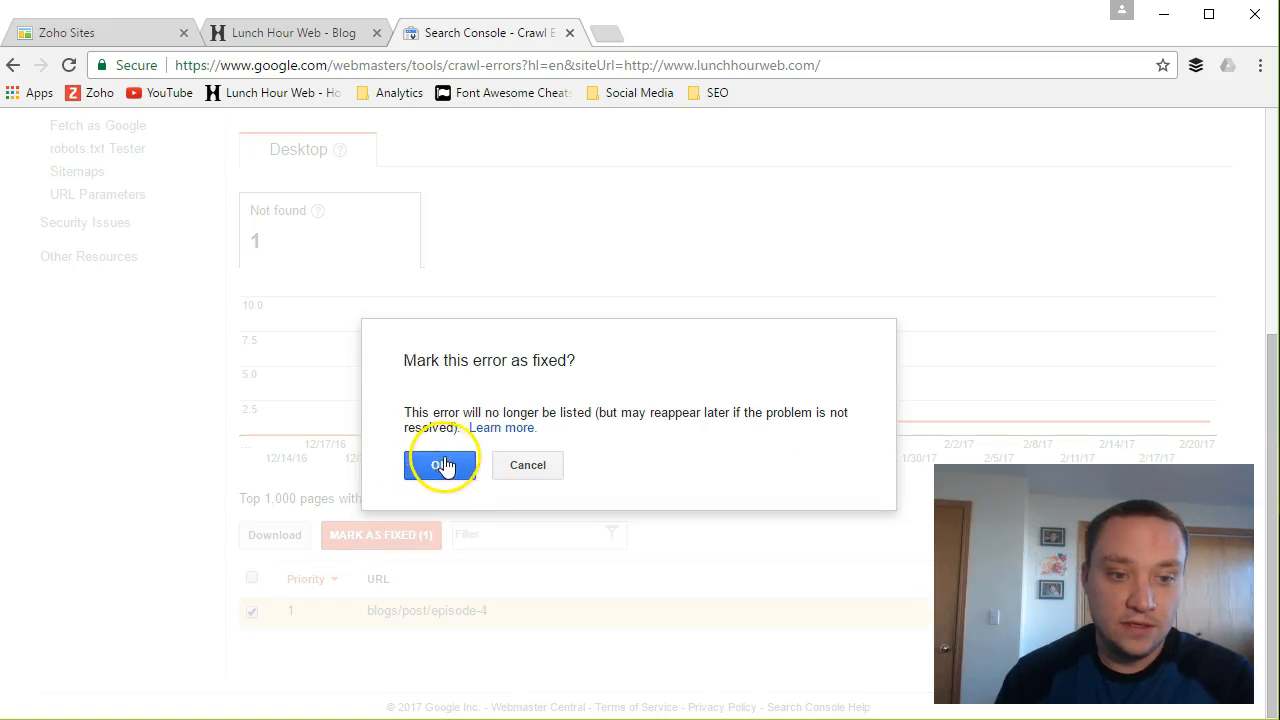
mouse_move(755, 412)
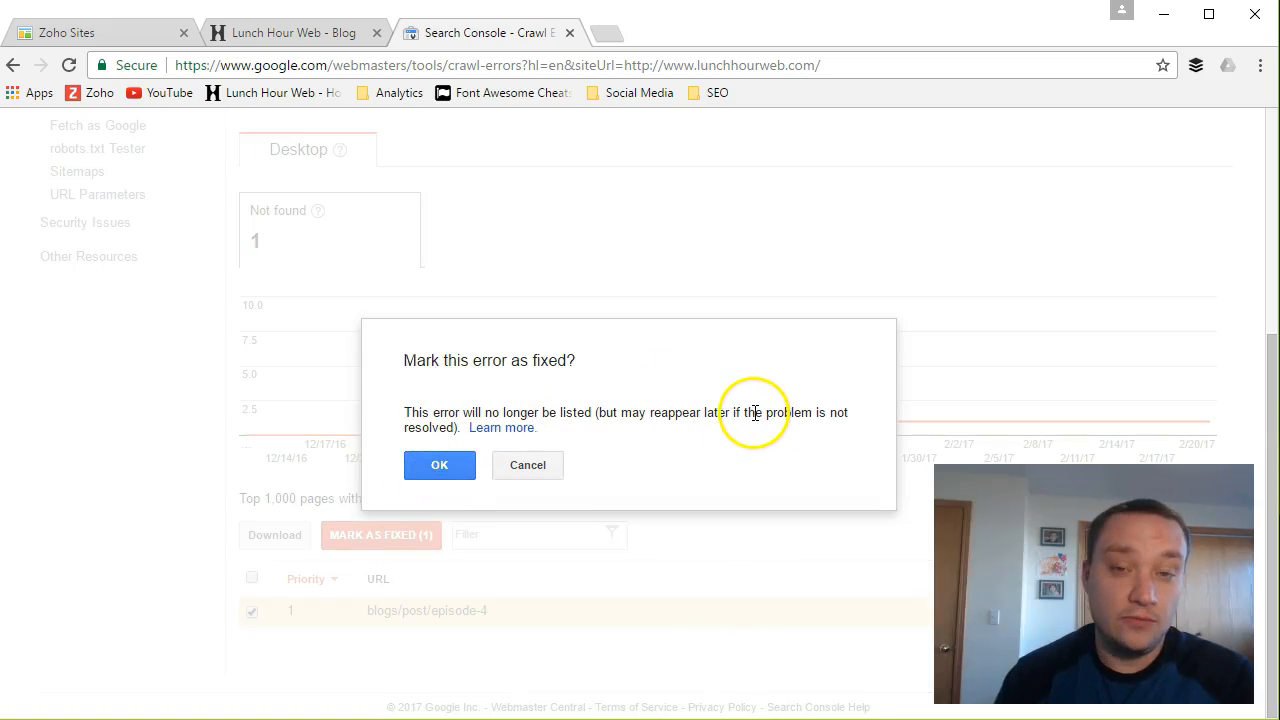
mouse_move(755, 428)
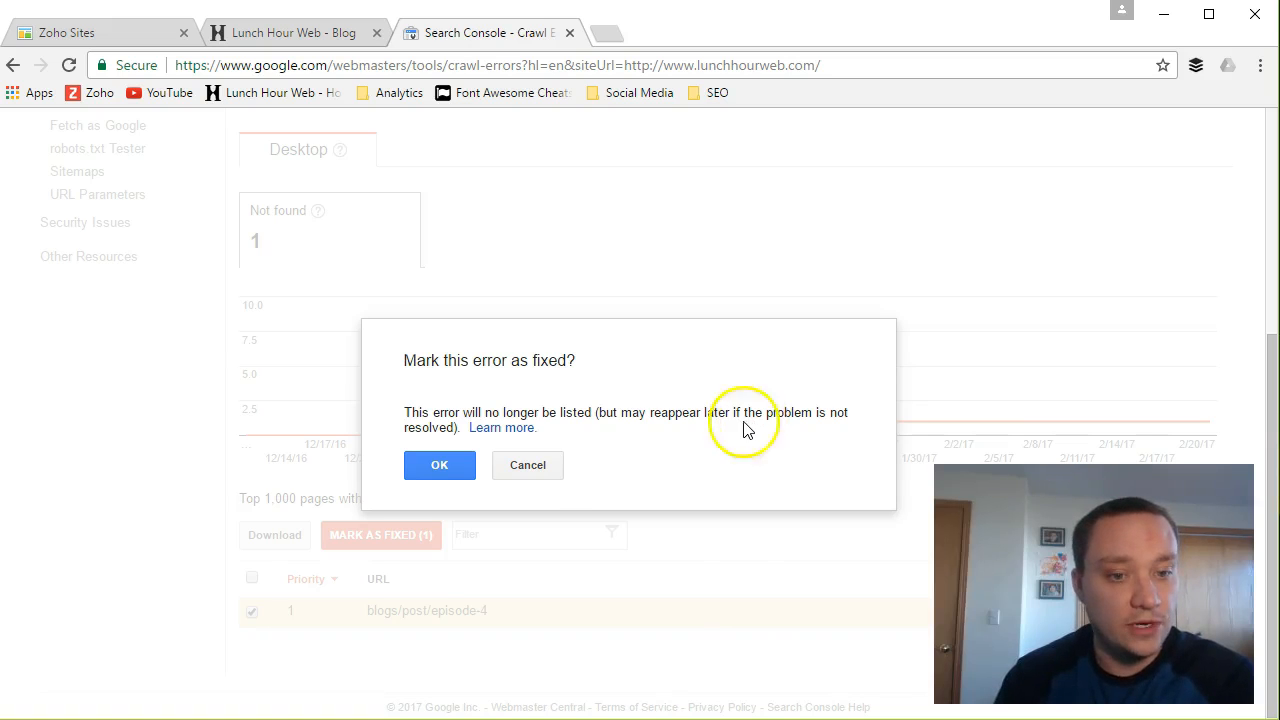
left_click(439, 464)
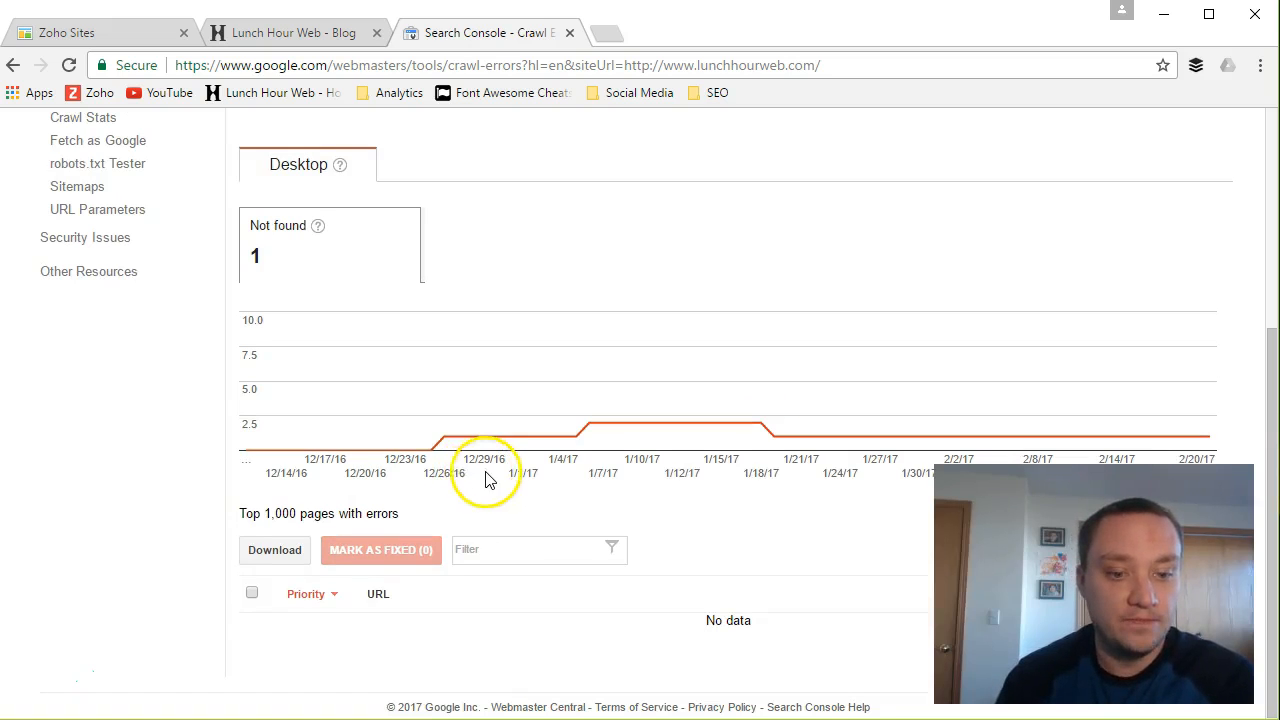